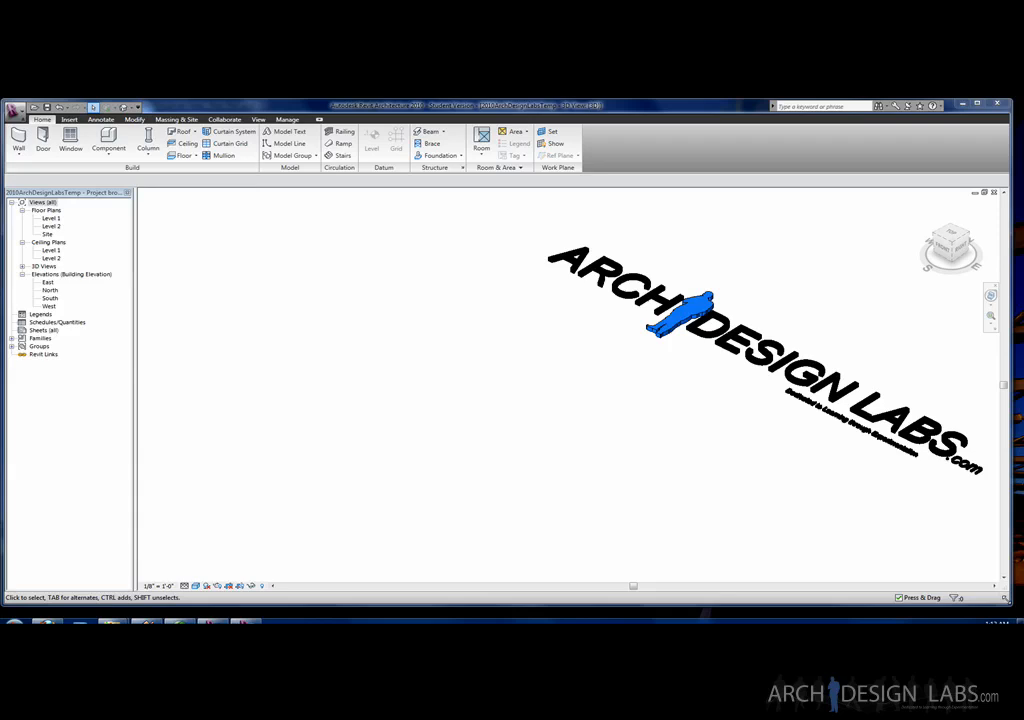
mouse_move(494, 620)
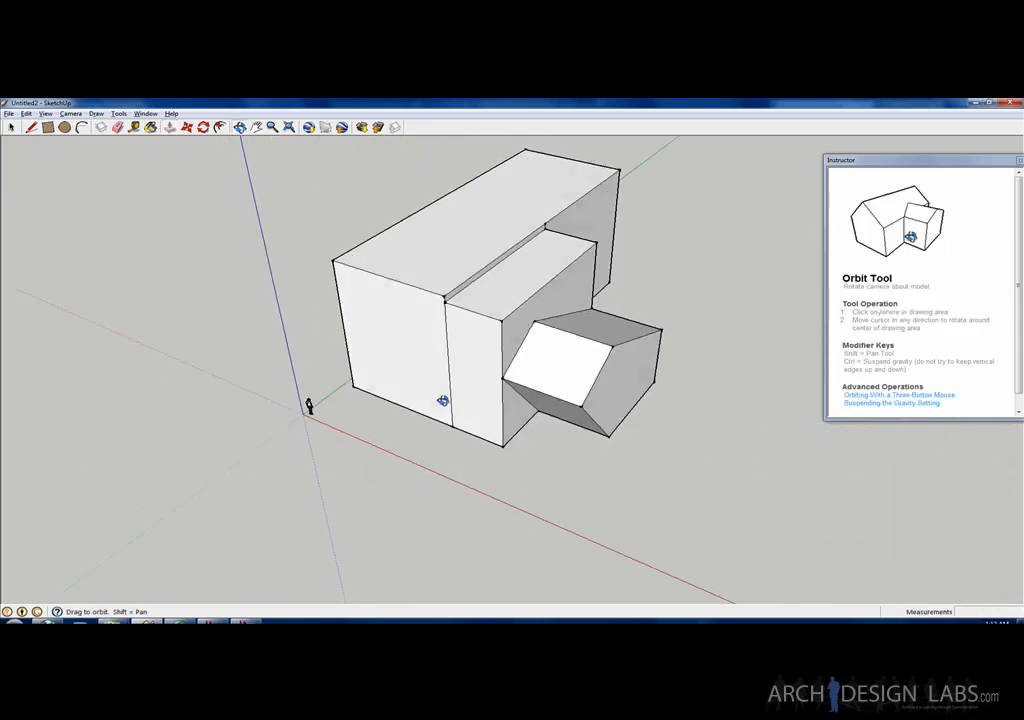
Orbit around the stacked-box building model to view its sides and angled wing
left_click_drag(443, 400, 388, 333)
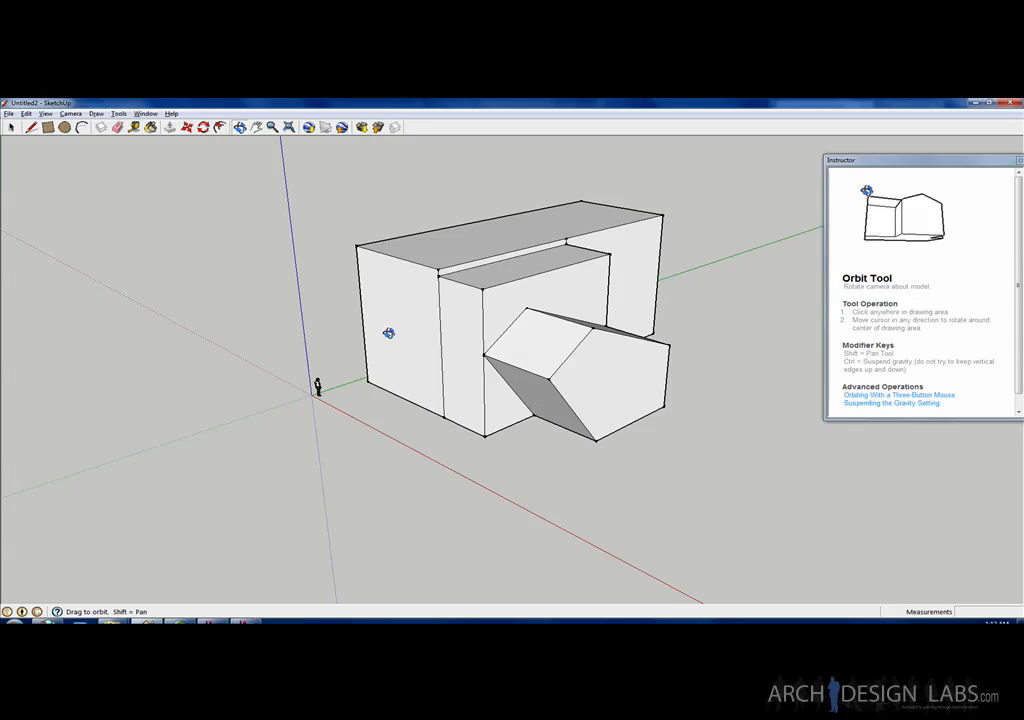
left_click_drag(388, 333, 335, 430)
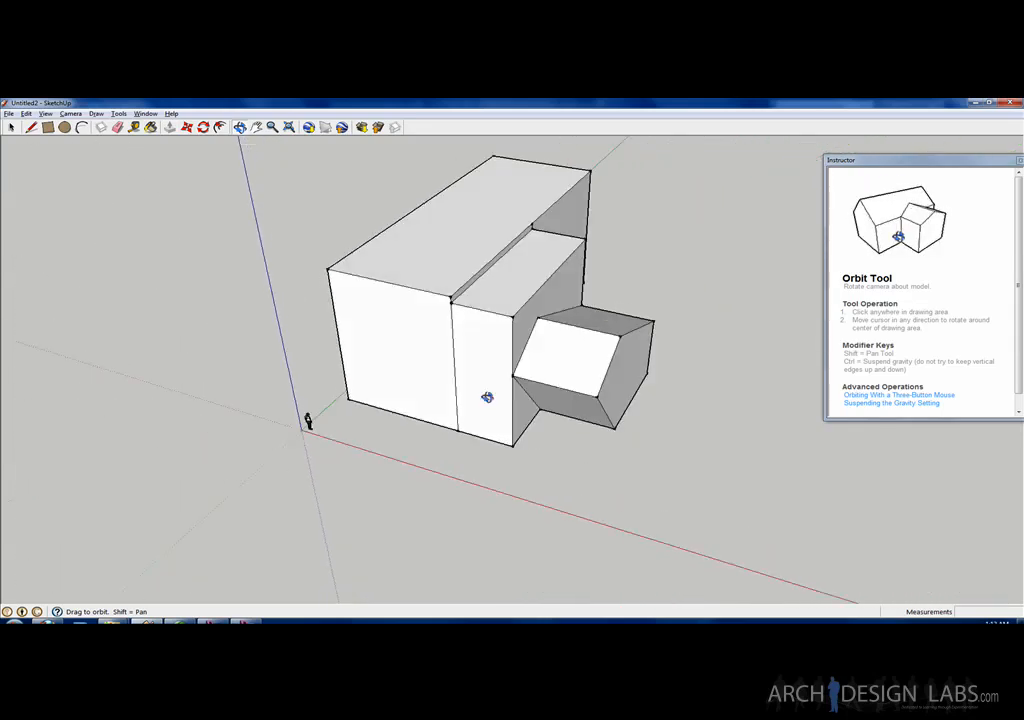
left_click_drag(487, 397, 450, 375)
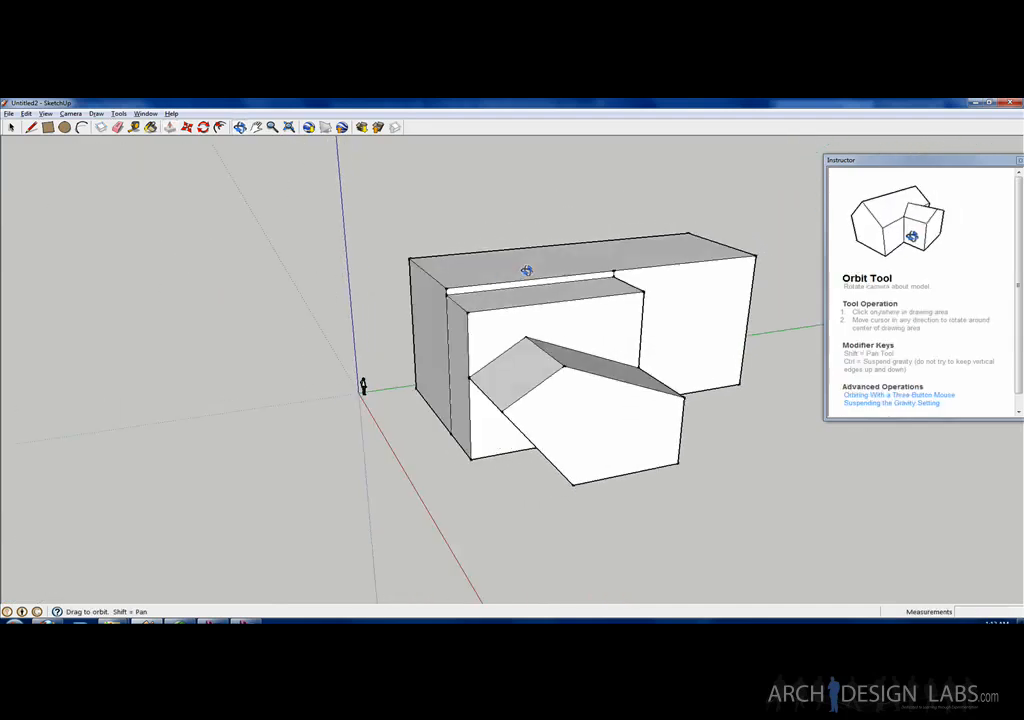
left_click_drag(527, 271, 500, 306)
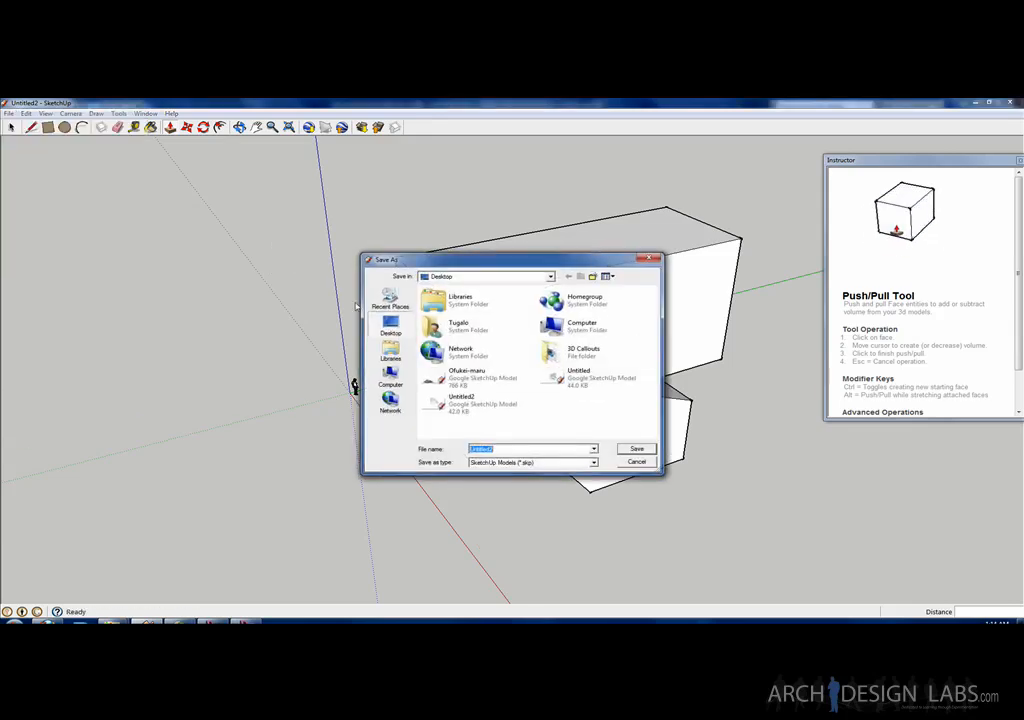
Set the save type to SketchUp Version 5, name the file, and save to the Desktop
left_click(593, 462)
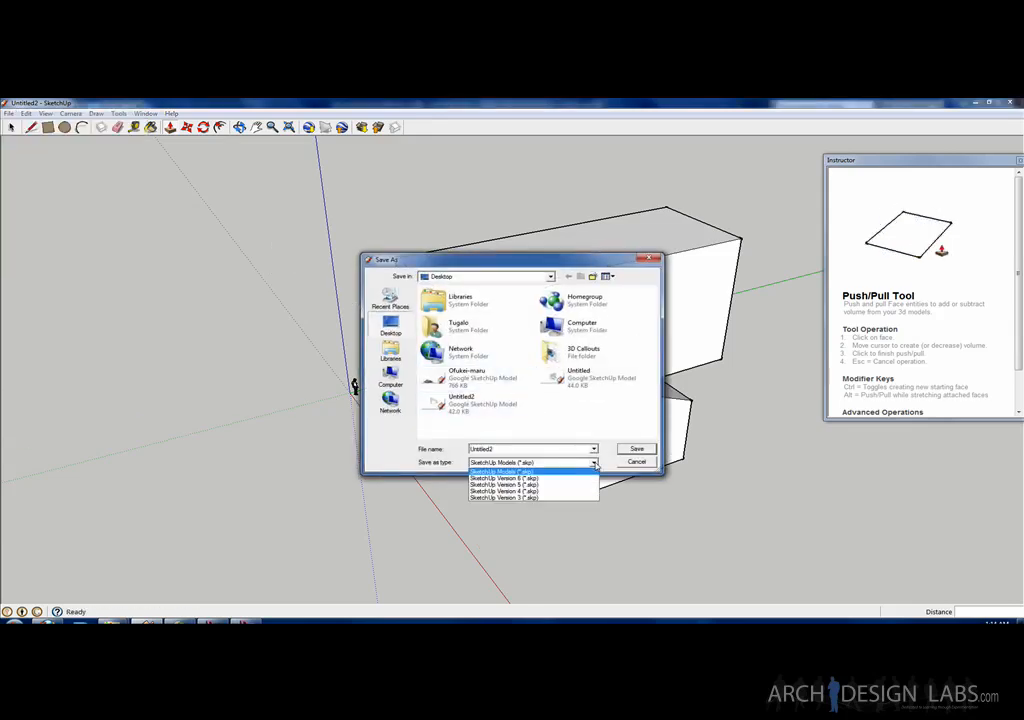
left_click(503, 478)
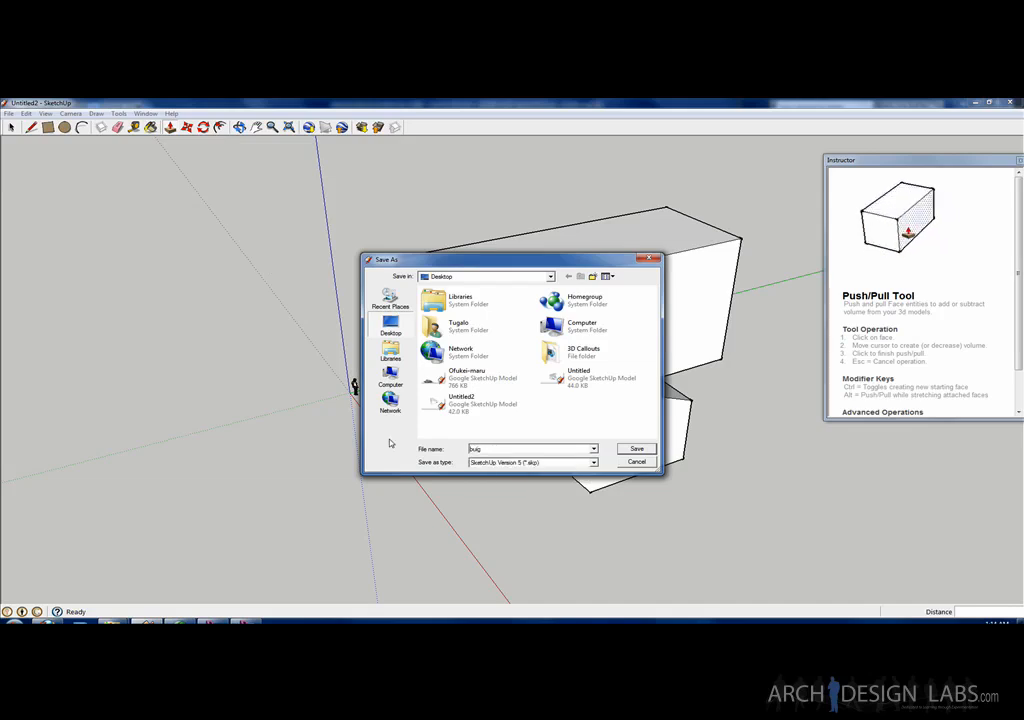
type("pull")
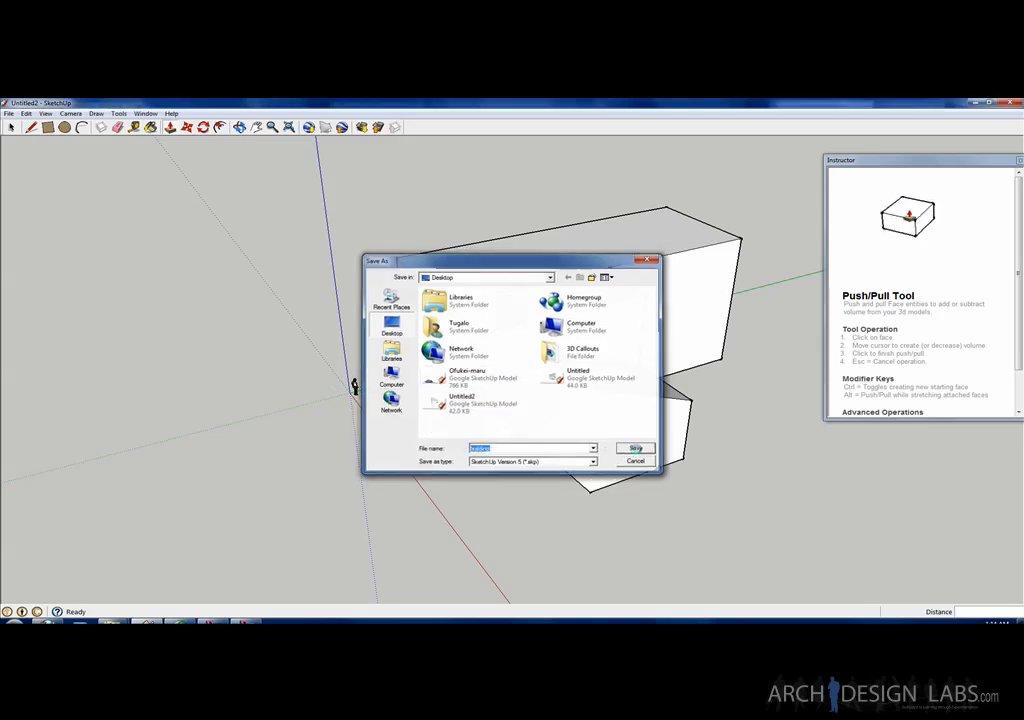
left_click(635, 448)
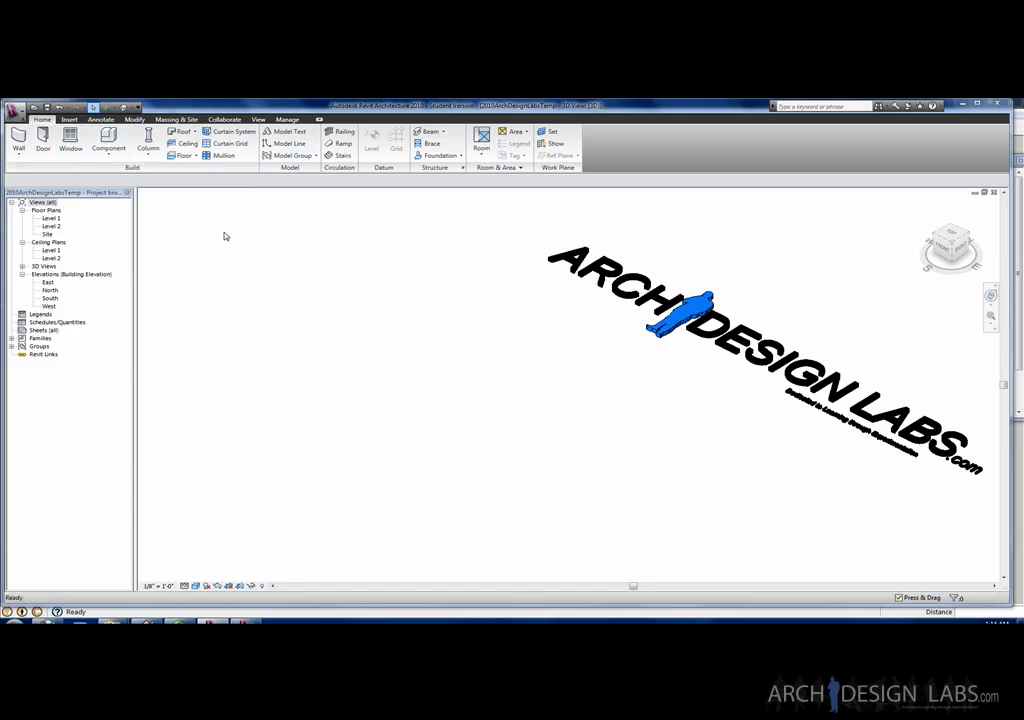
Go through the Insert and Massing & Site tools to begin an in-place mass
left_click(68, 119)
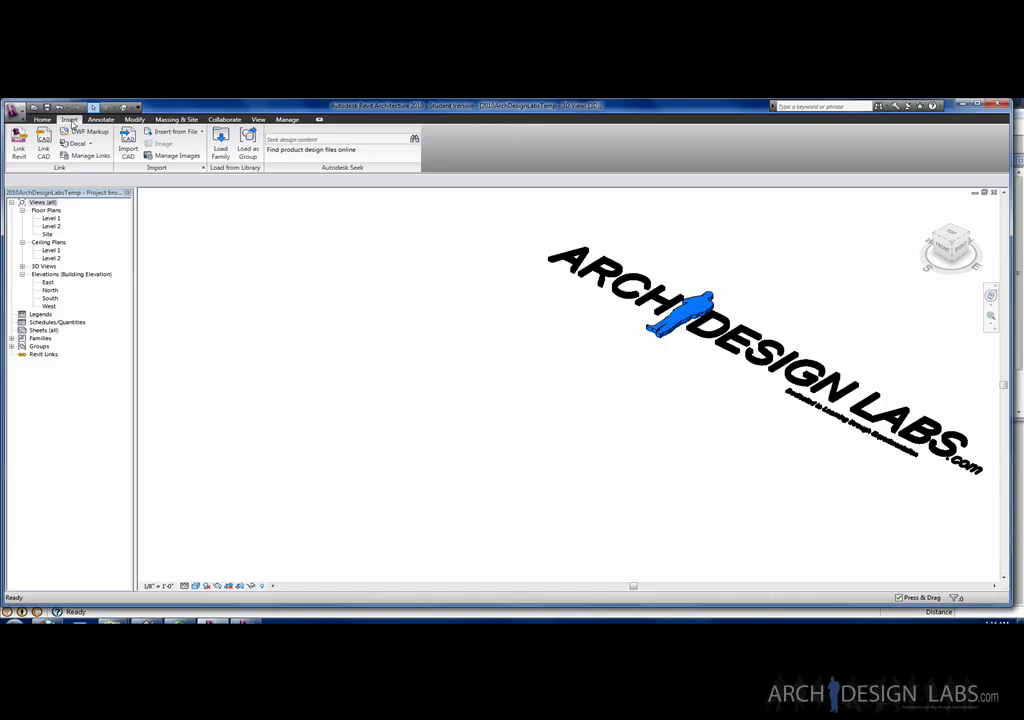
mouse_move(43, 148)
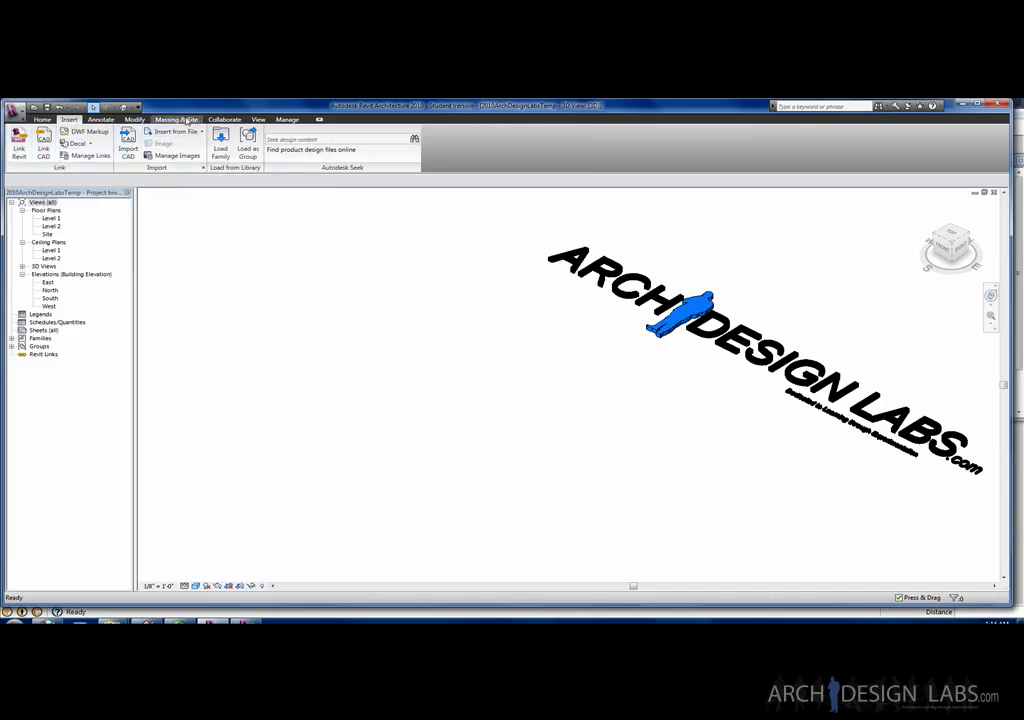
left_click(176, 119)
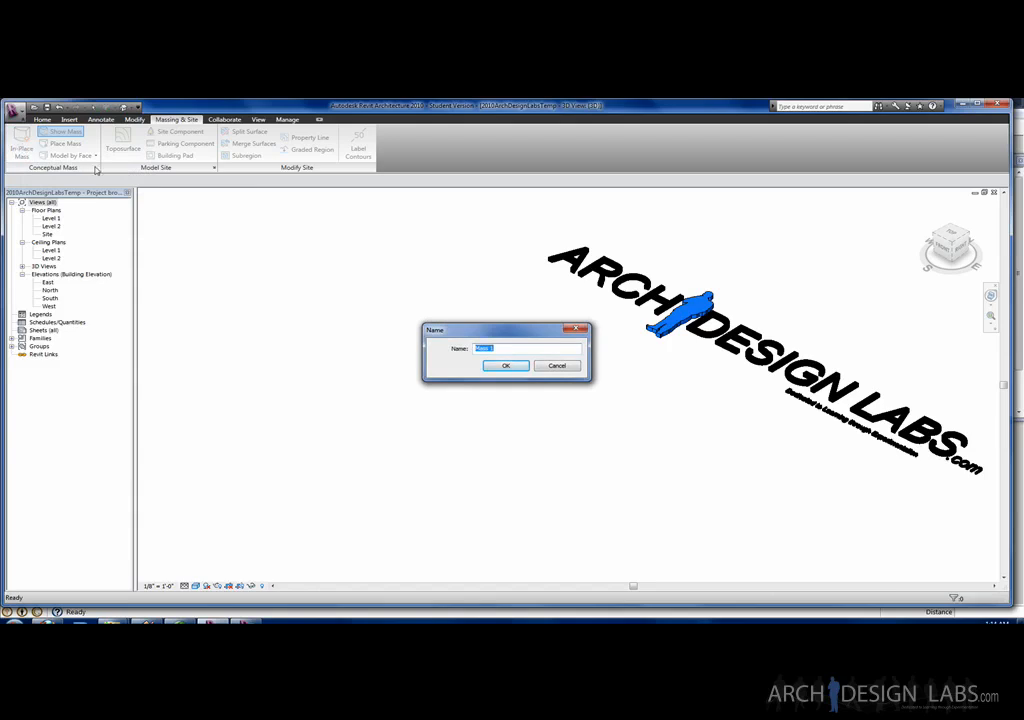
mouse_move(383, 267)
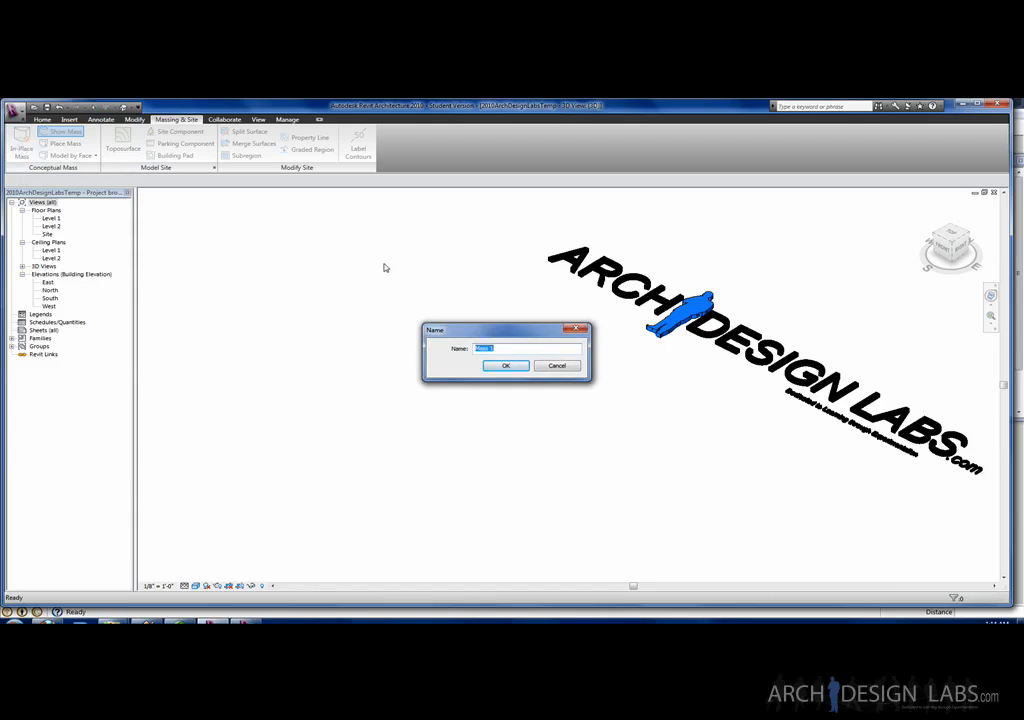
mouse_move(408, 313)
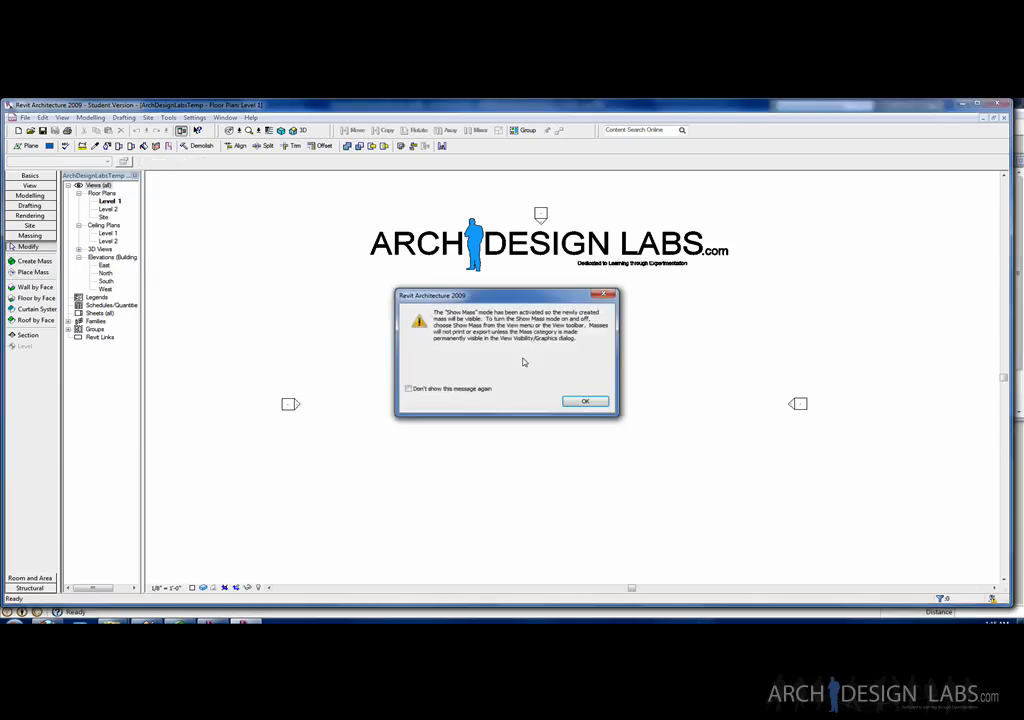
Dismiss the Show Mass notice and accept Mass 1 as the mass name
left_click(585, 401)
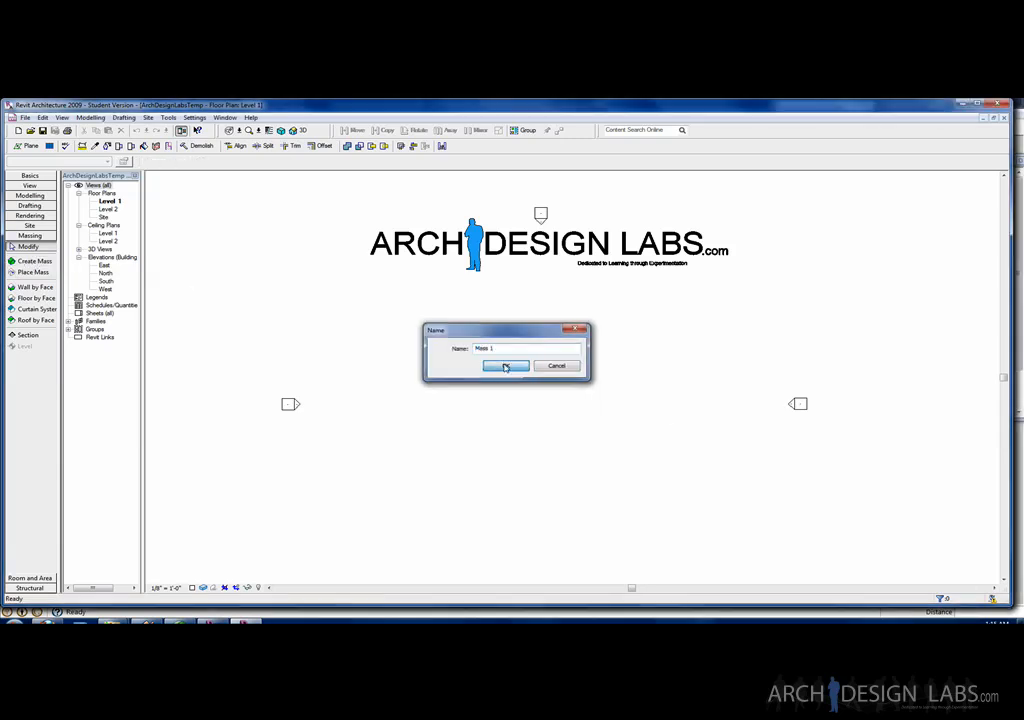
left_click(505, 365)
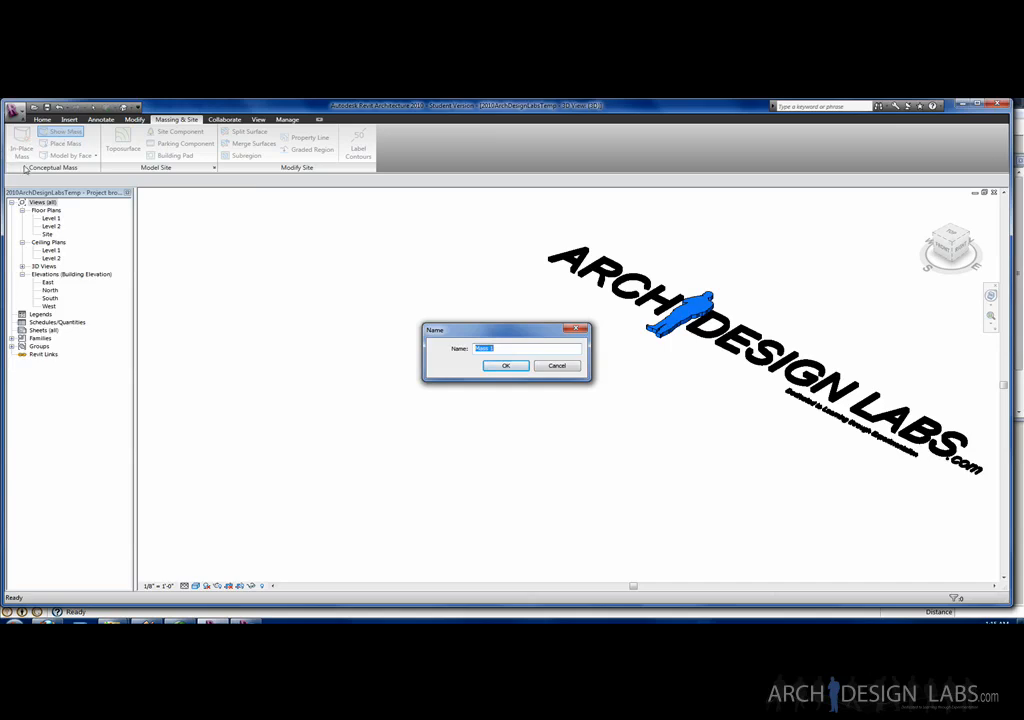
mouse_move(504, 351)
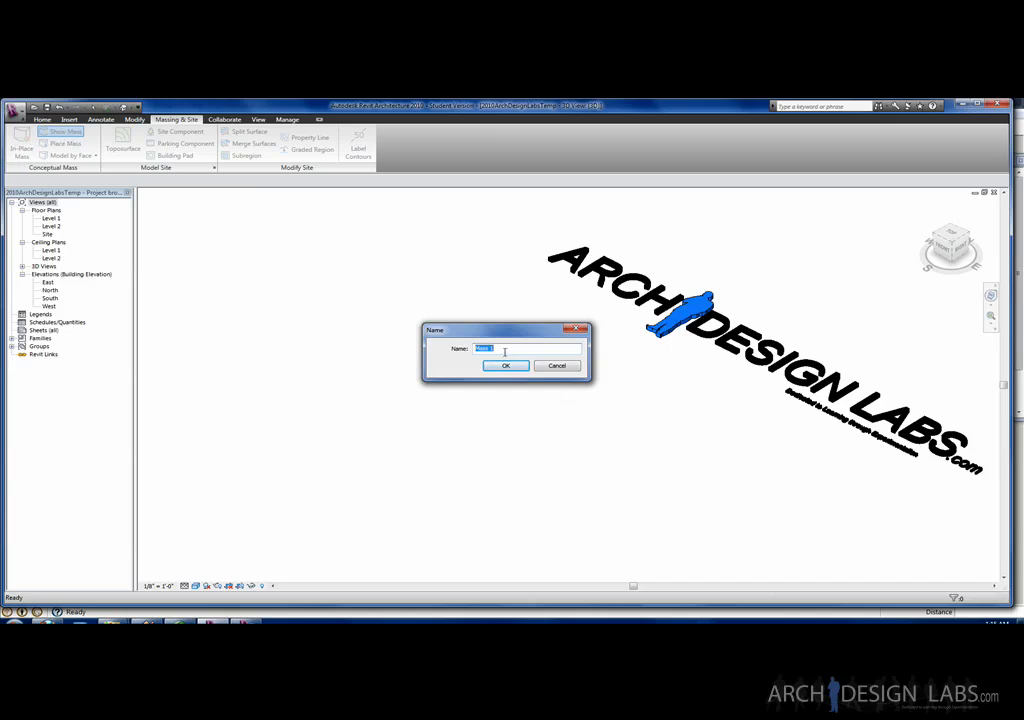
Name the in-place mass 'Building' and bring up the import tools in its editor
type("Building")
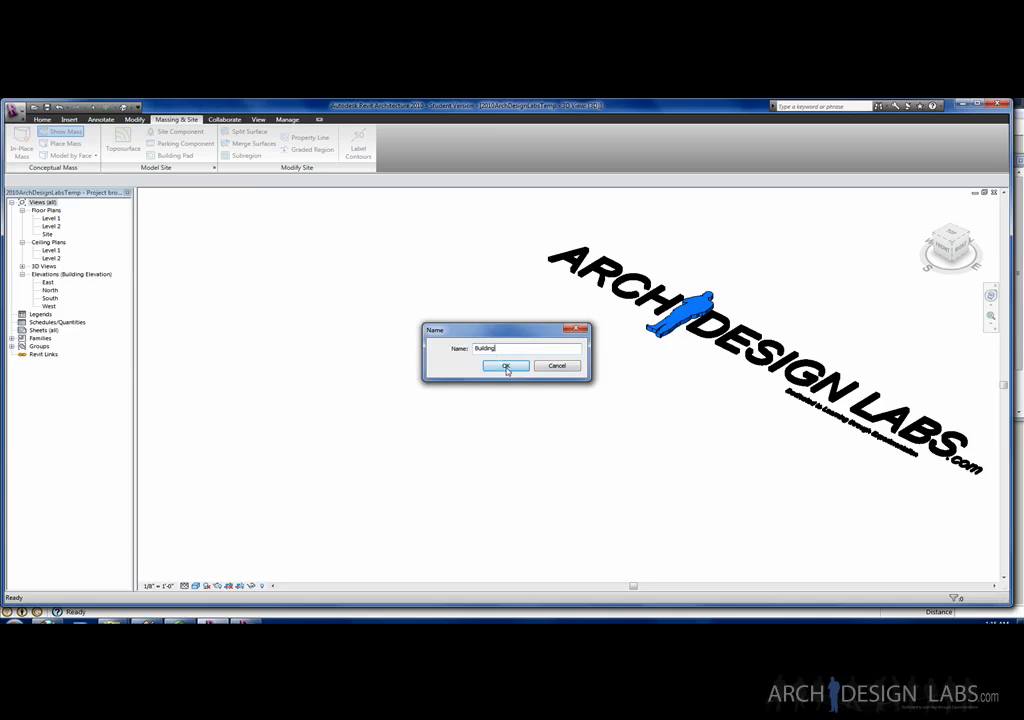
left_click(505, 365)
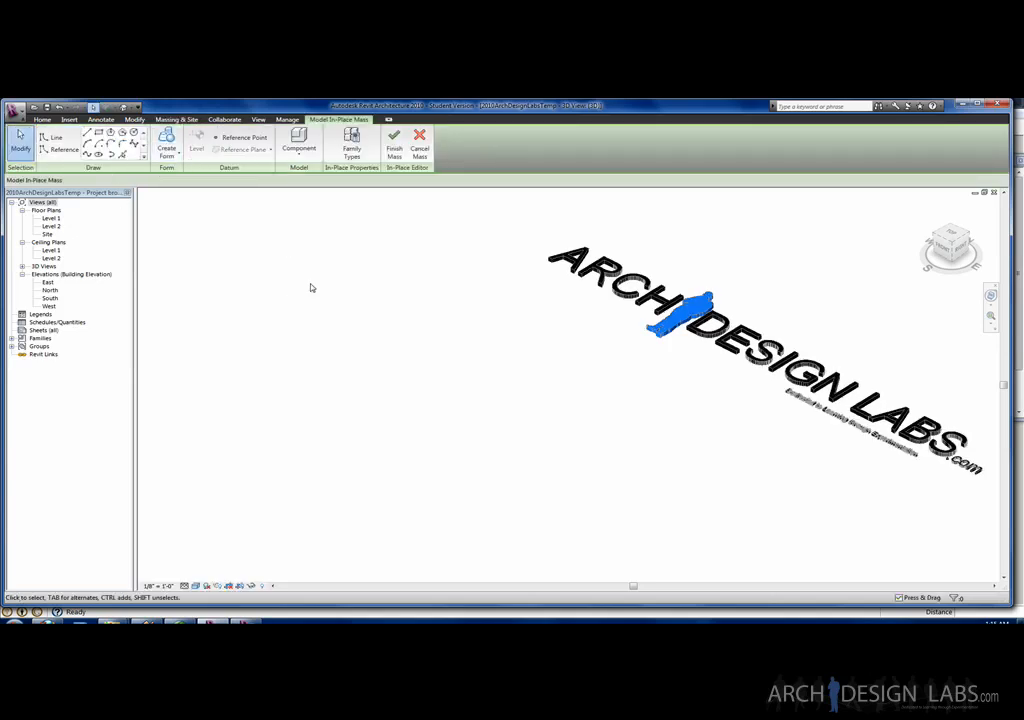
left_click(68, 119)
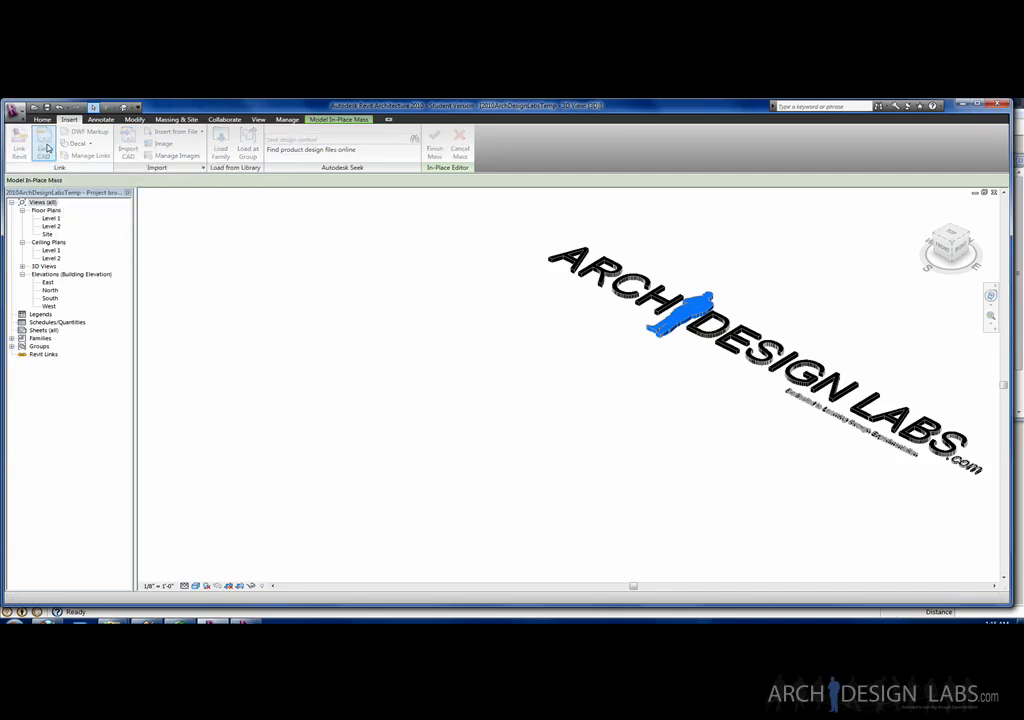
Link building.skp from the Desktop into the mass as a SketchUp file
left_click(43, 142)
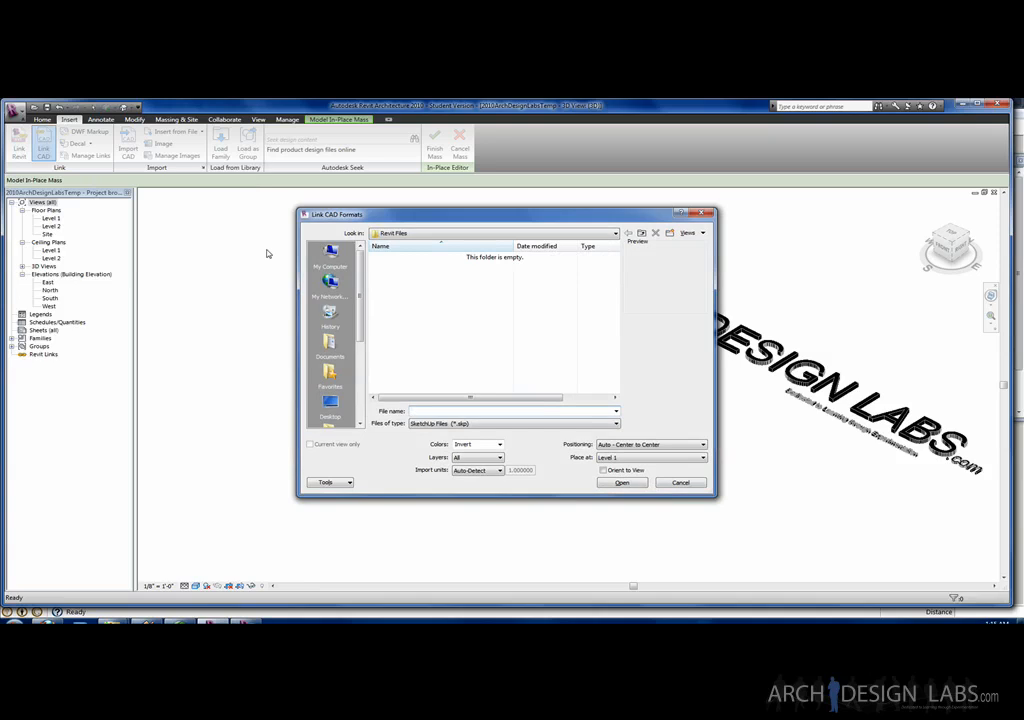
left_click(615, 423)
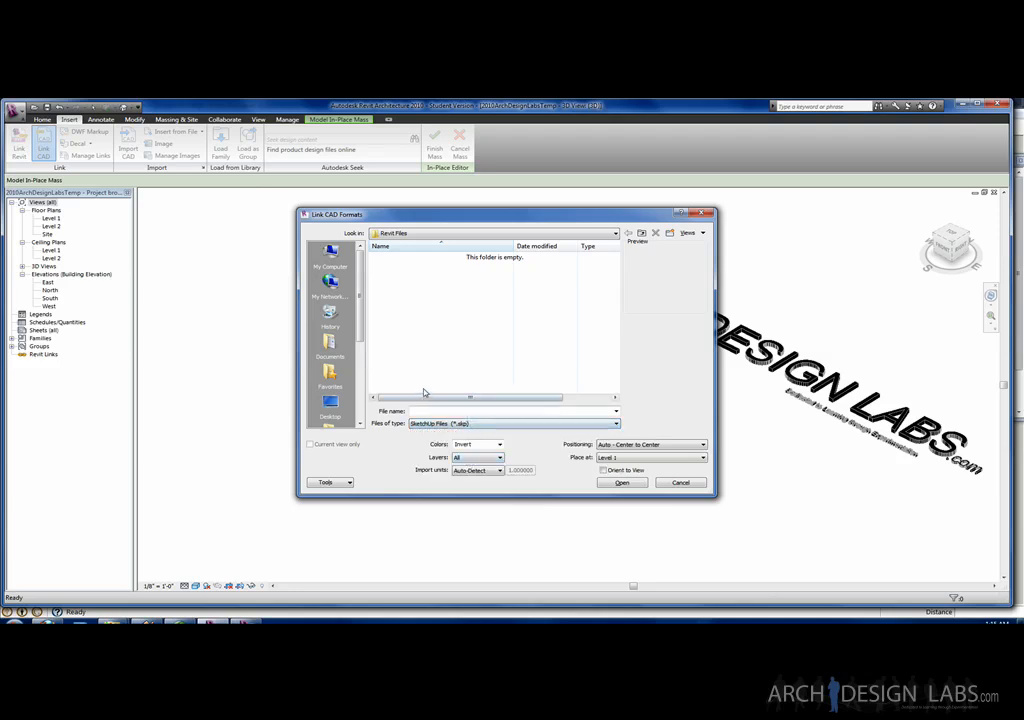
left_click(330, 410)
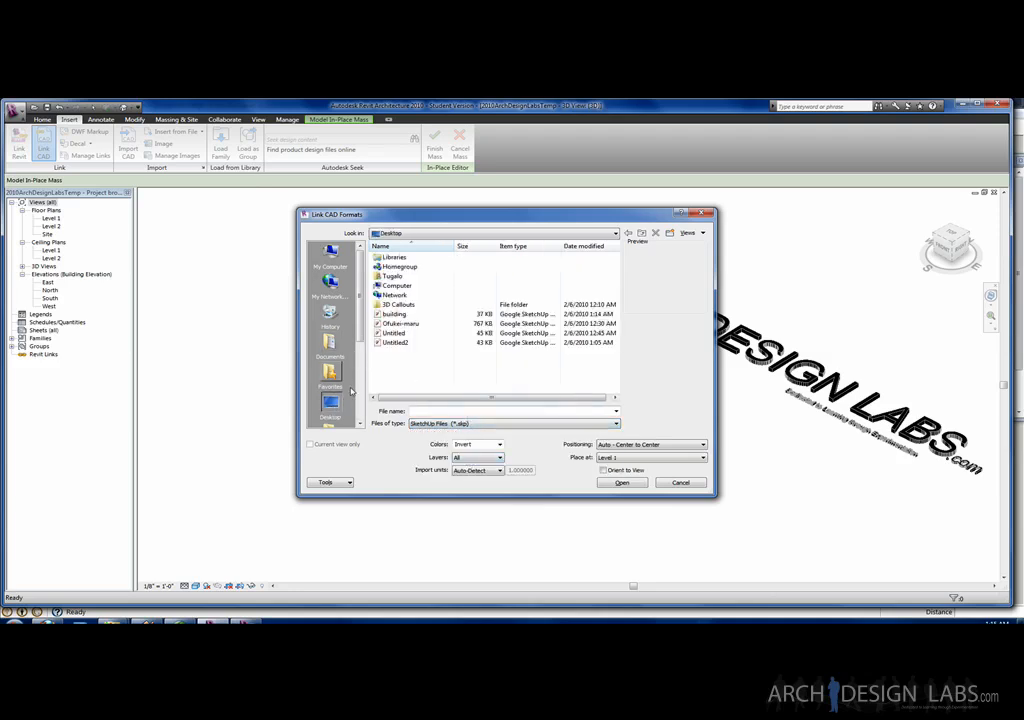
mouse_move(395, 314)
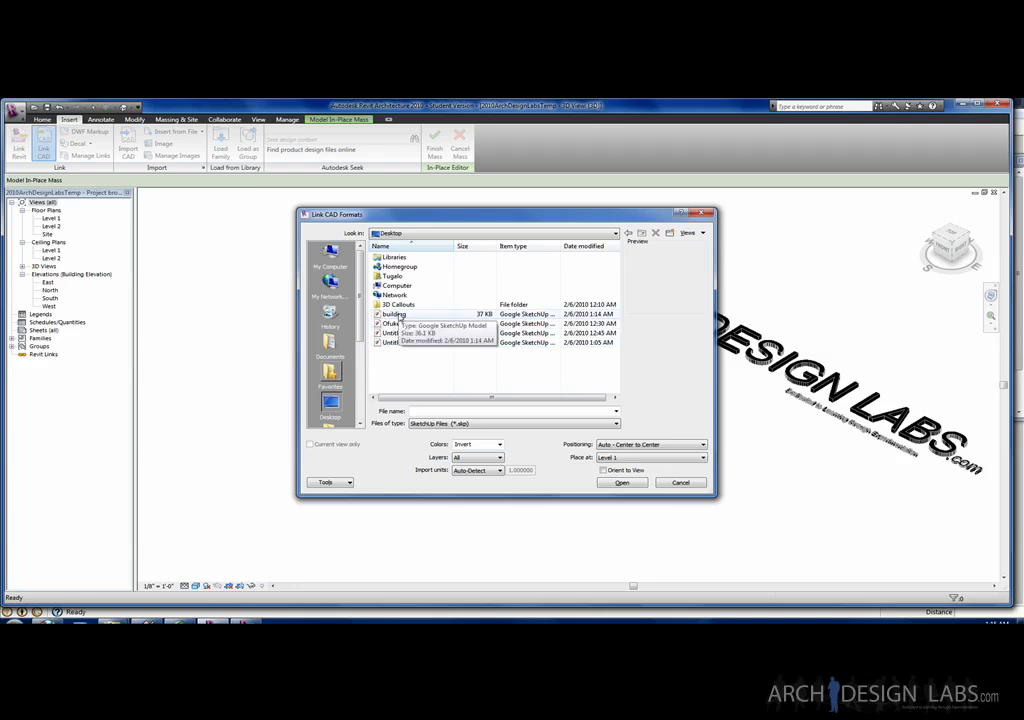
left_click(394, 314)
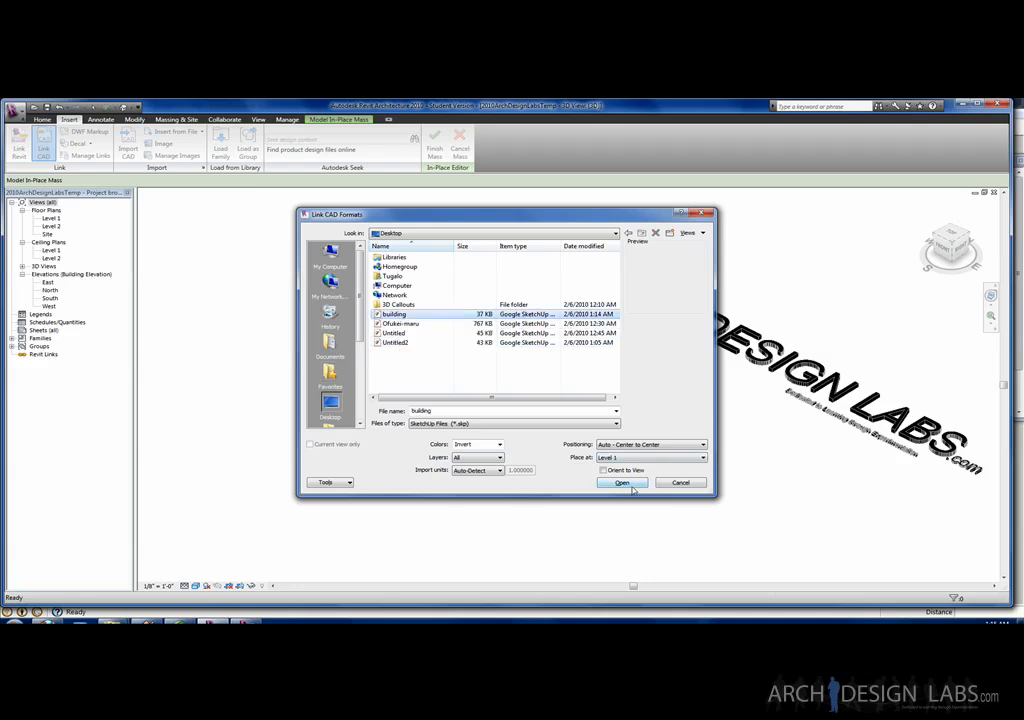
left_click(621, 483)
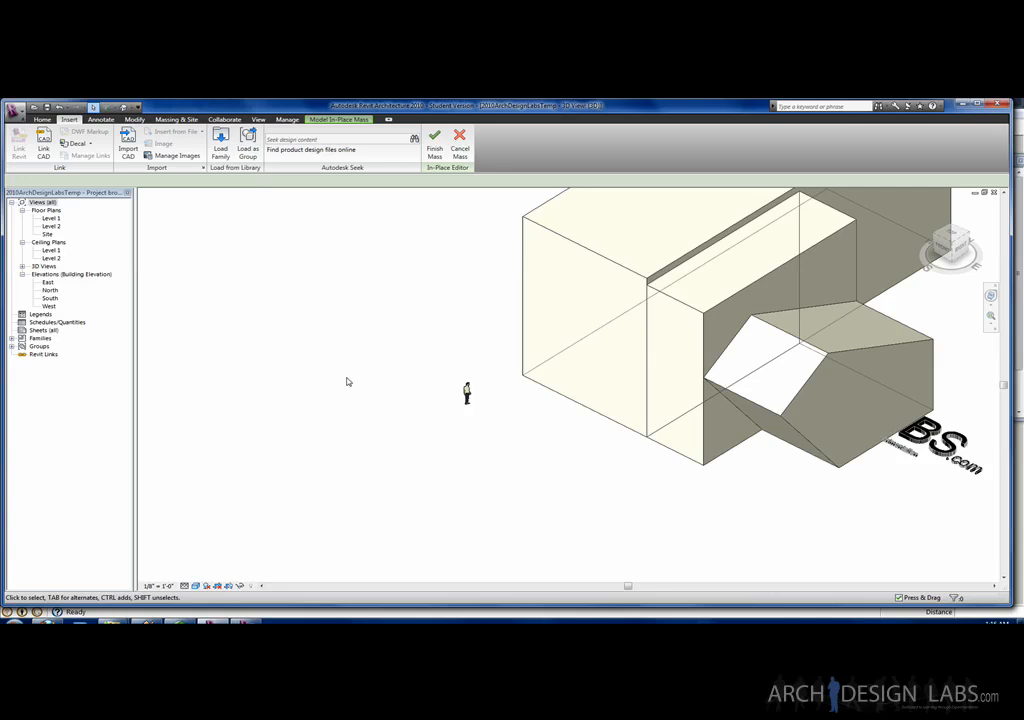
Select the linked building model, clear the selection, and finish editing the Building mass
left_click(650, 345)
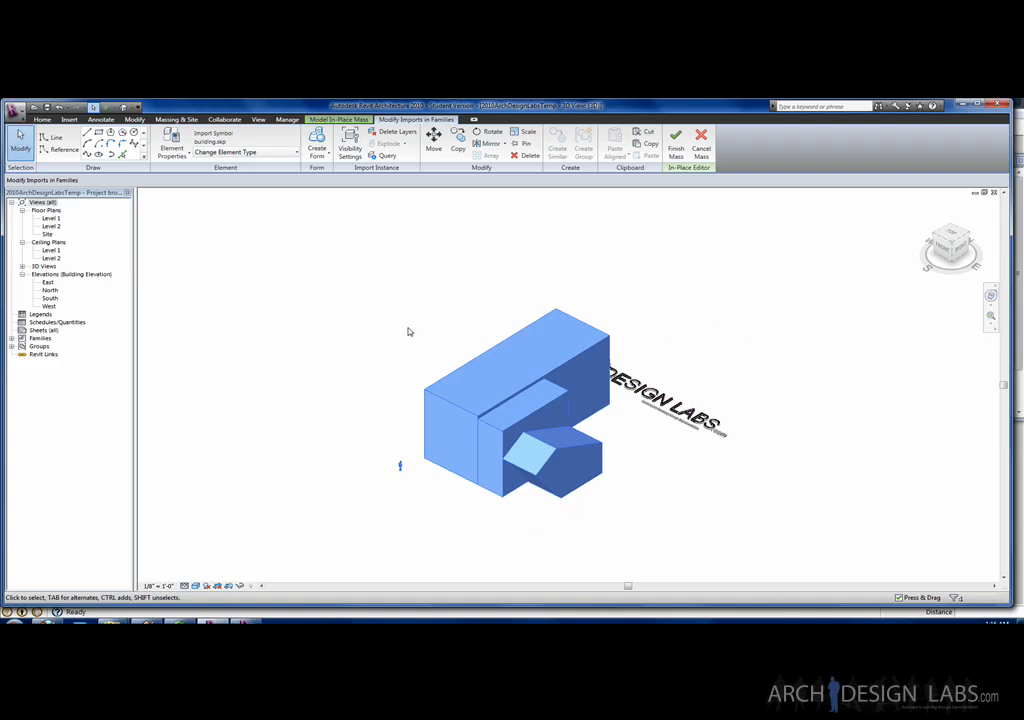
left_click(69, 119)
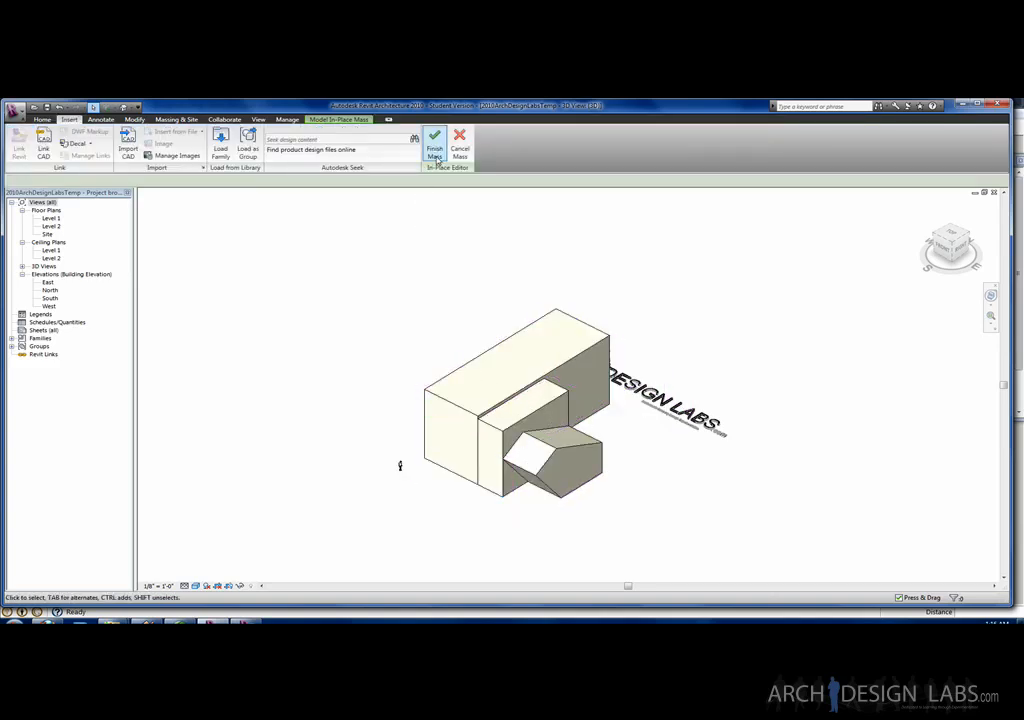
left_click(434, 148)
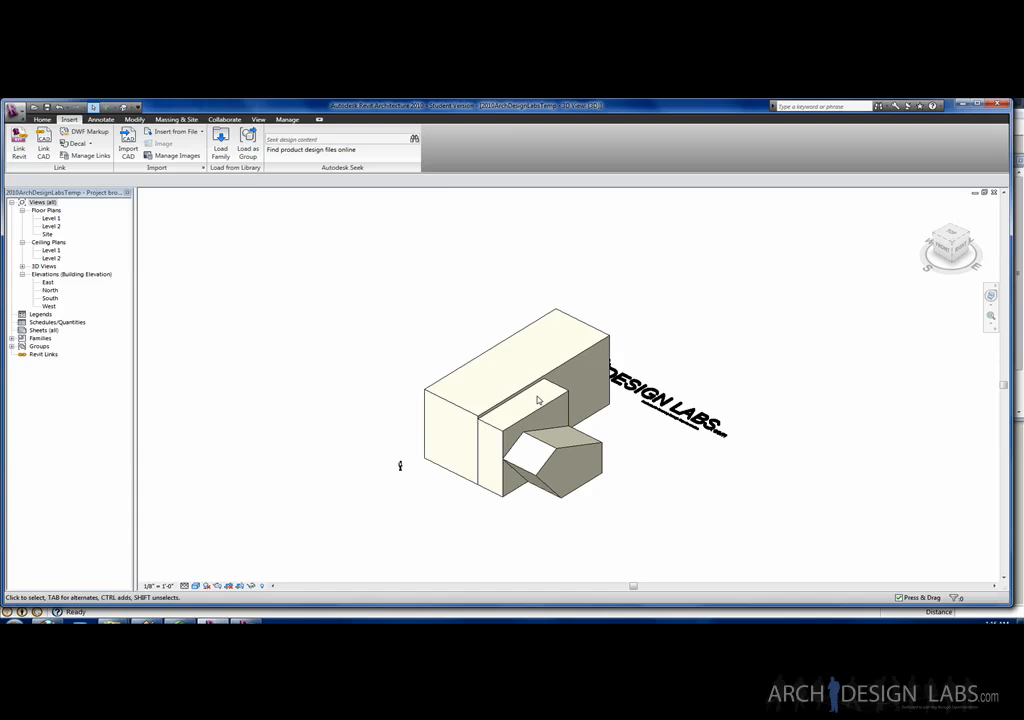
mouse_move(495, 340)
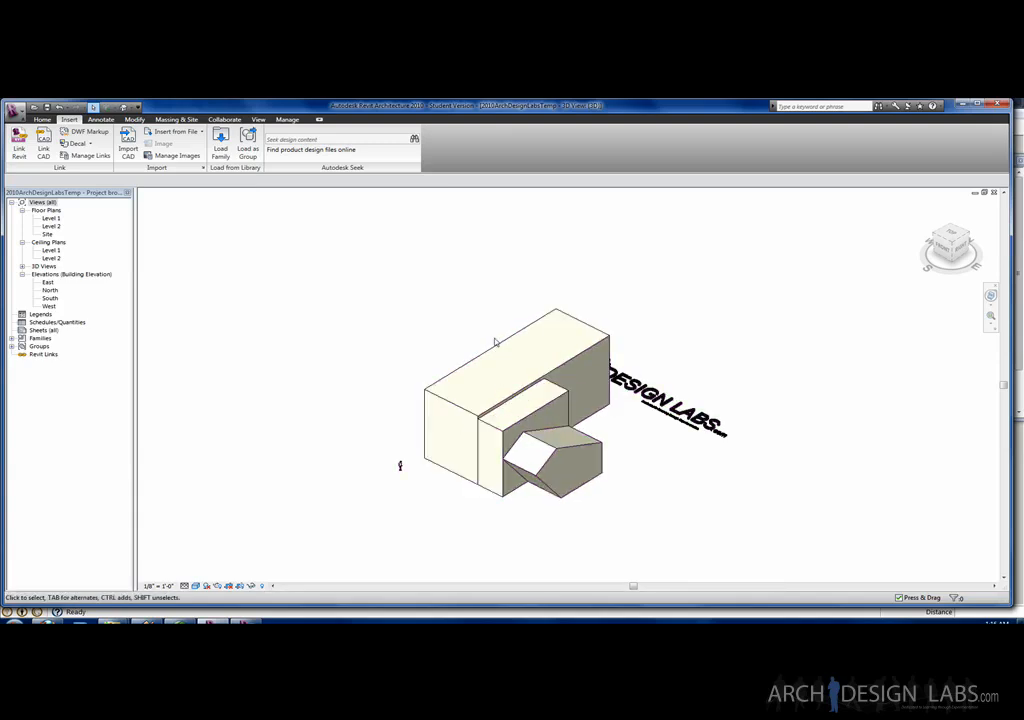
Start roof-by-face placement from the Massing & Site tools
left_click(520, 400)
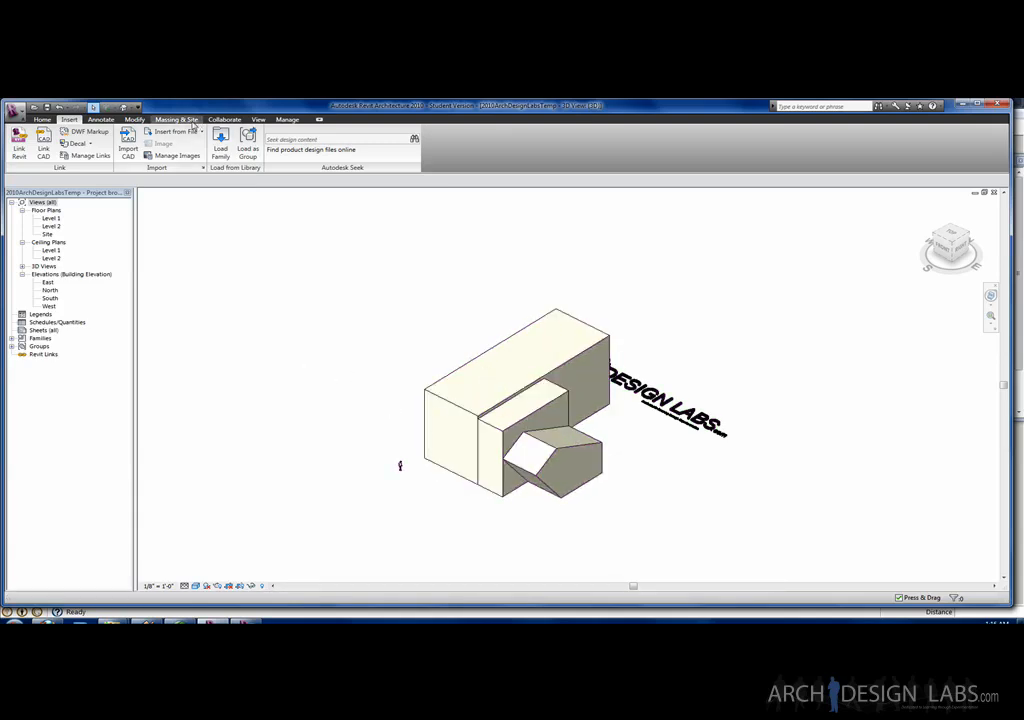
left_click(176, 119)
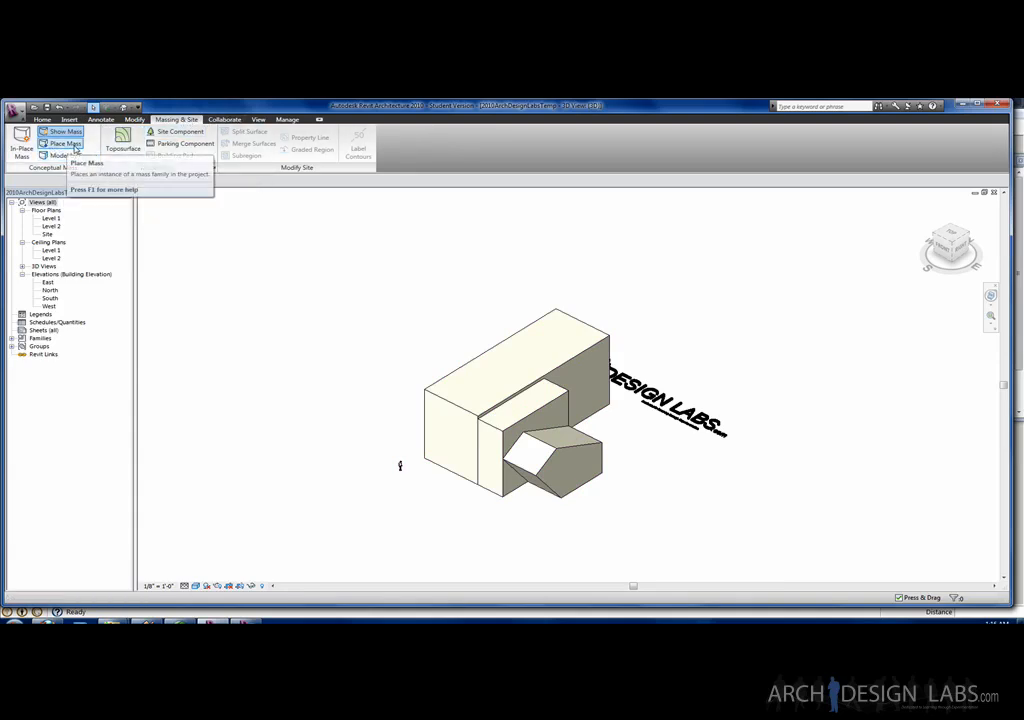
left_click(70, 155)
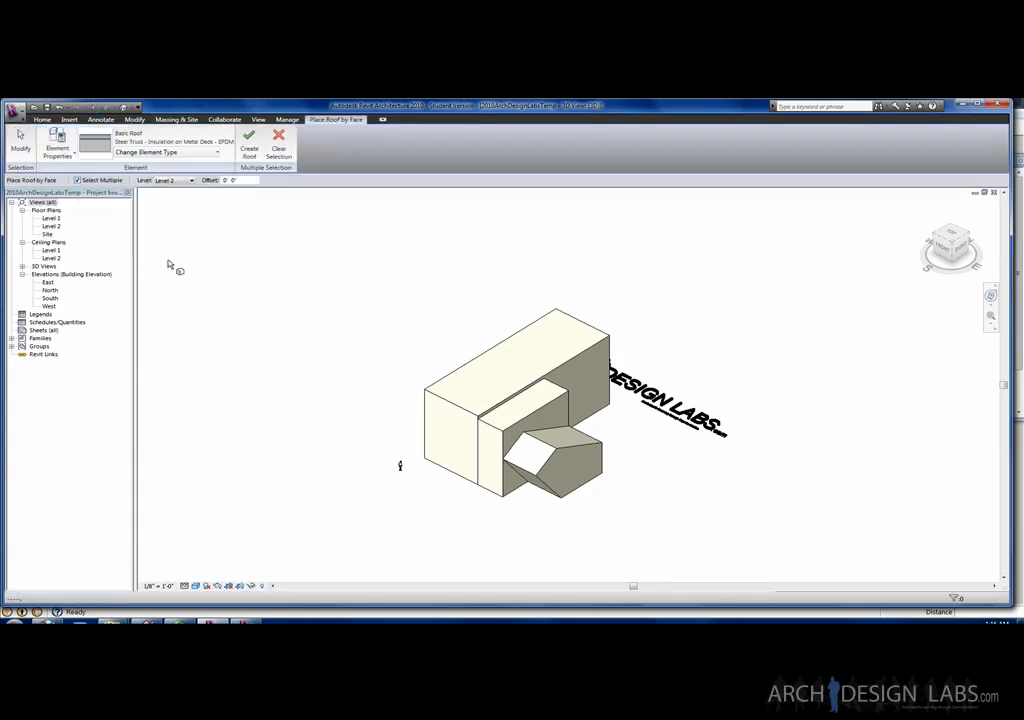
Pick the mass top face to create the roof, then return to the massing tools
left_click(510, 370)
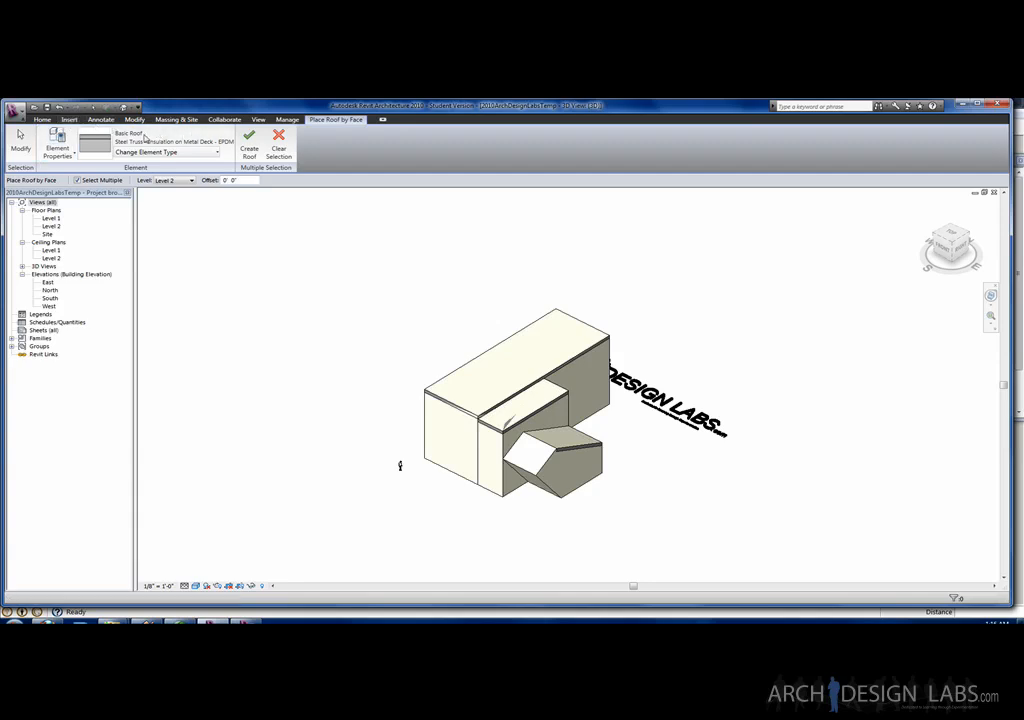
left_click(176, 119)
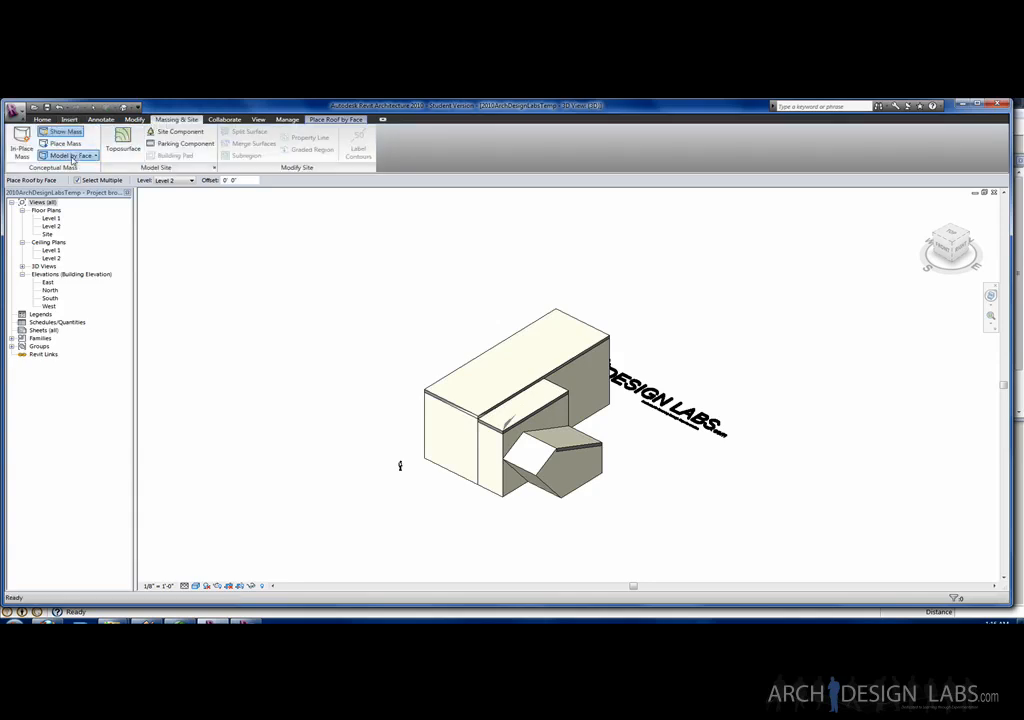
Create curtain systems on the front and angled faces, then orbit to inspect them
left_click(455, 440)
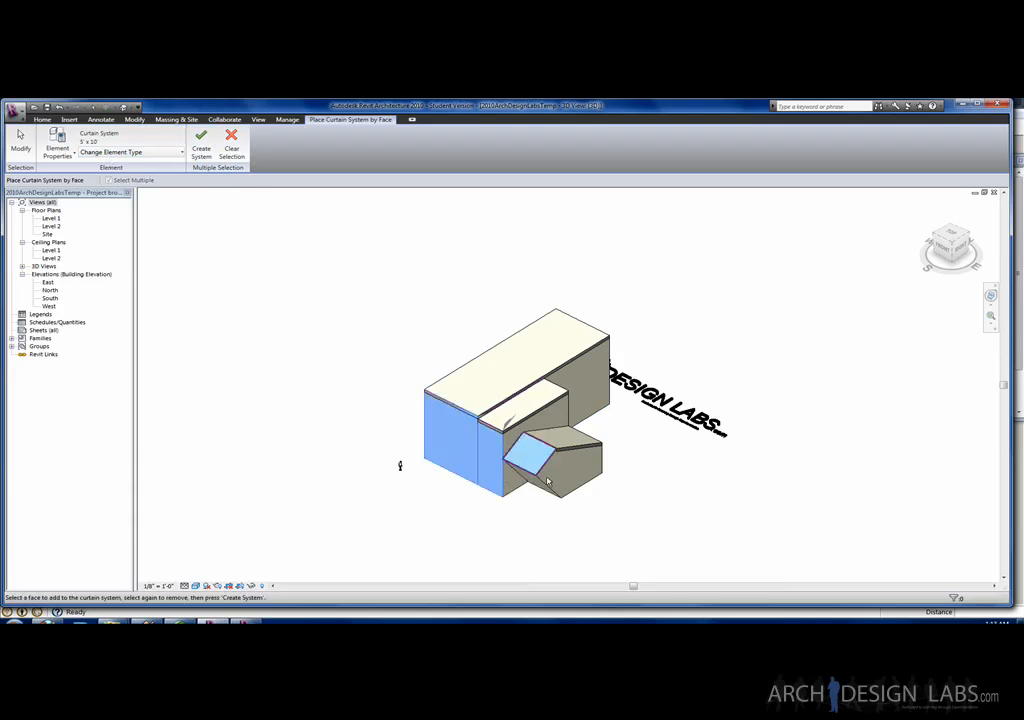
left_click(201, 140)
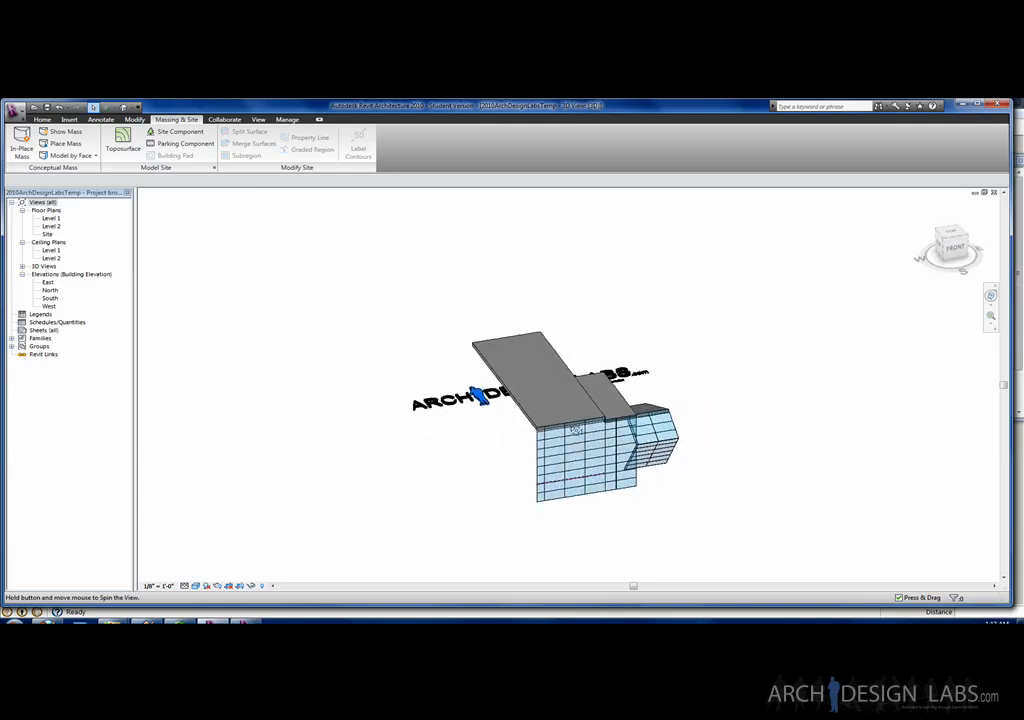
left_click_drag(580, 420, 510, 410)
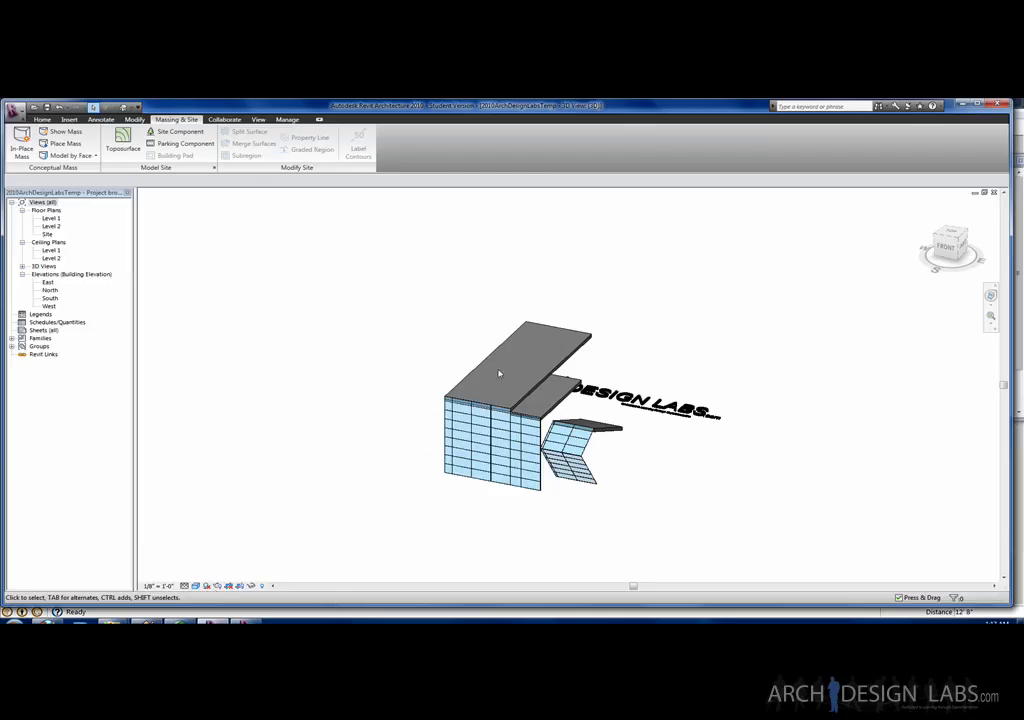
mouse_move(230, 193)
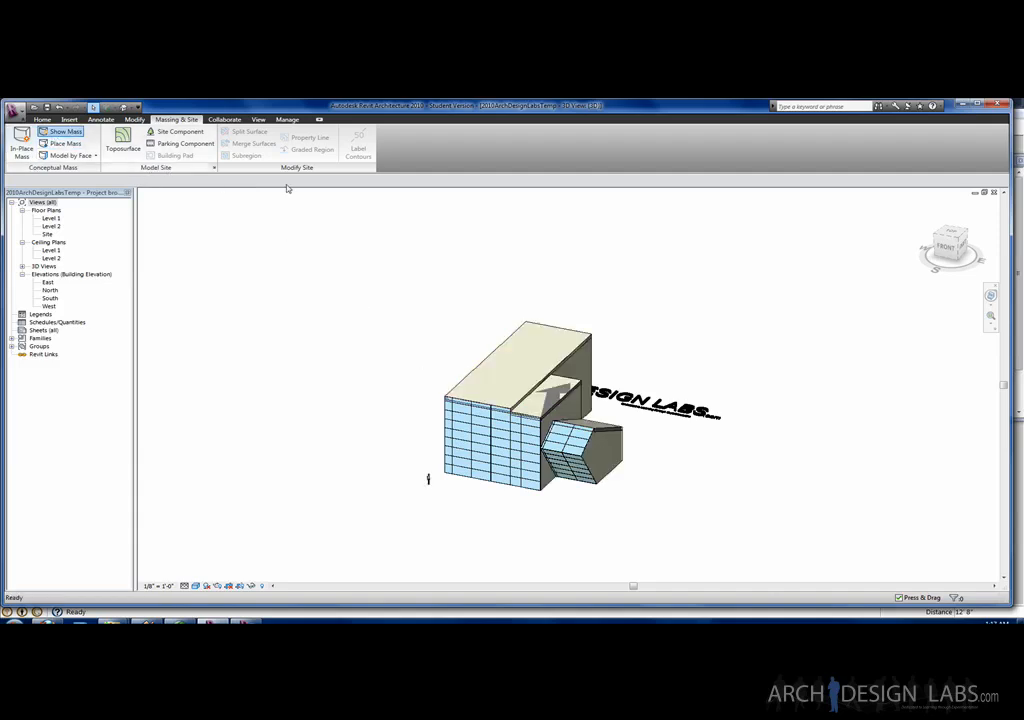
Reload the linked building.skp in Manage Links and confirm with OK
left_click(287, 119)
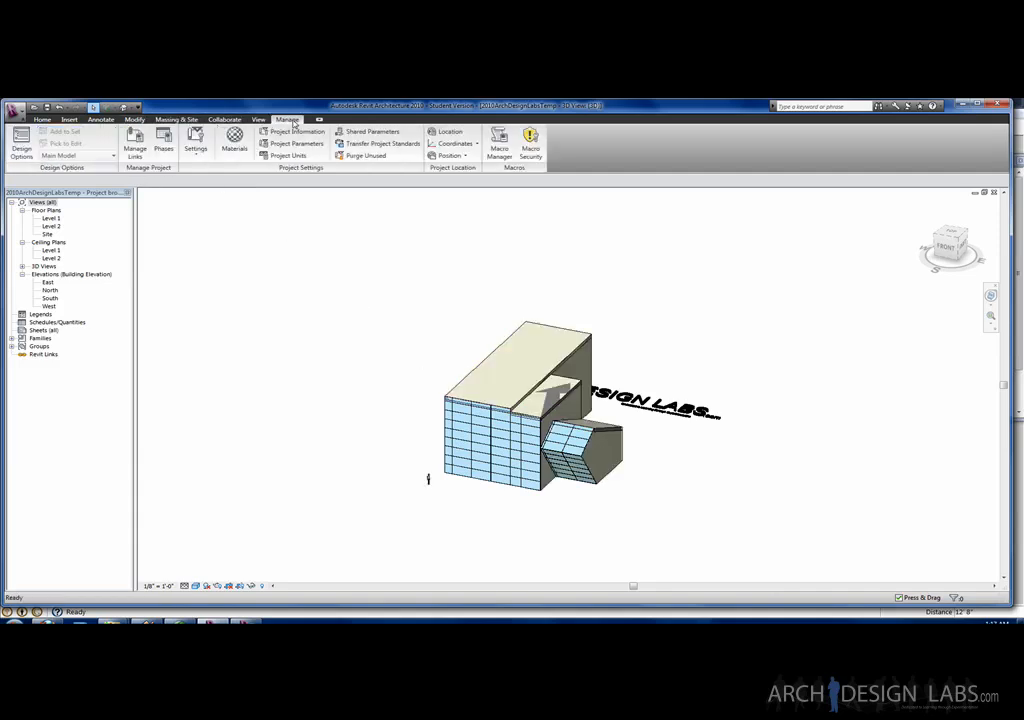
left_click(134, 140)
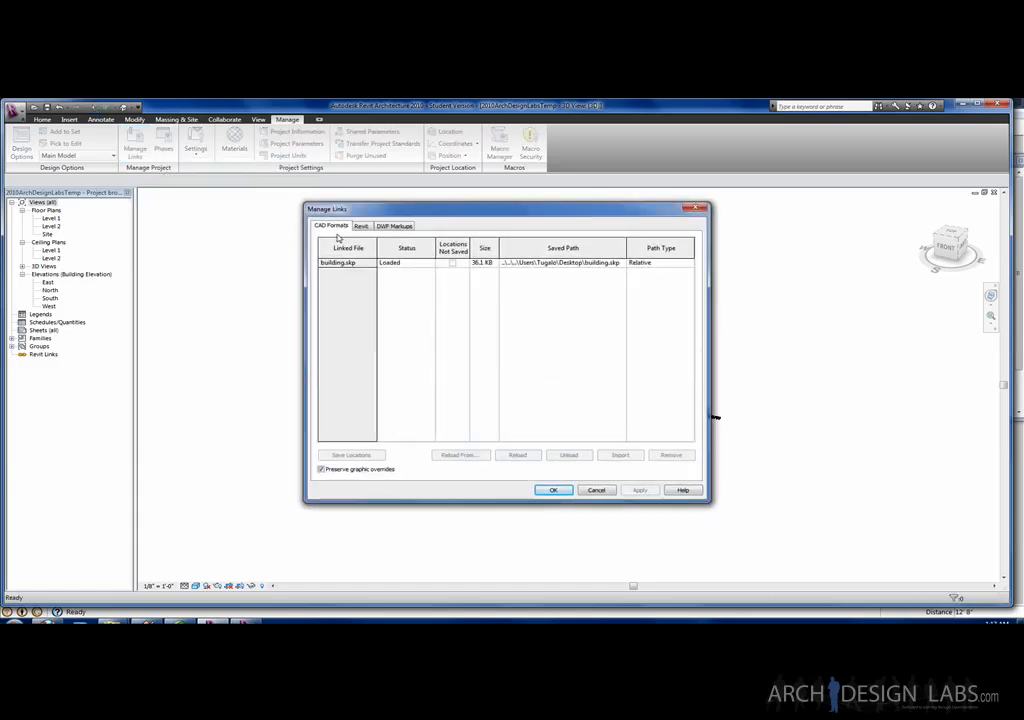
left_click(338, 262)
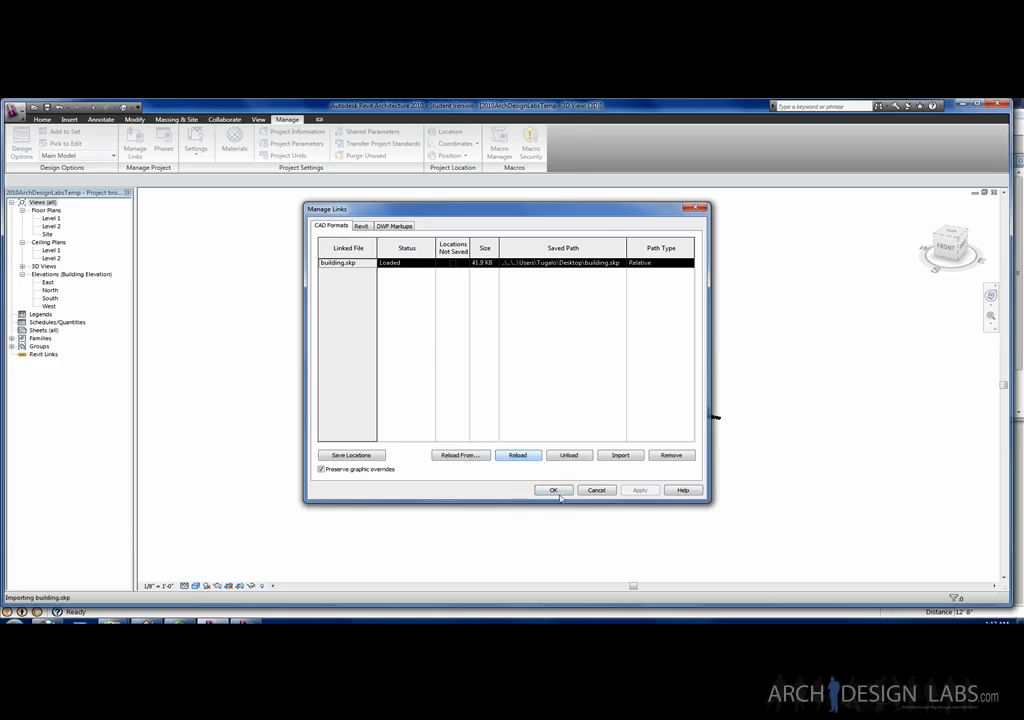
left_click(553, 490)
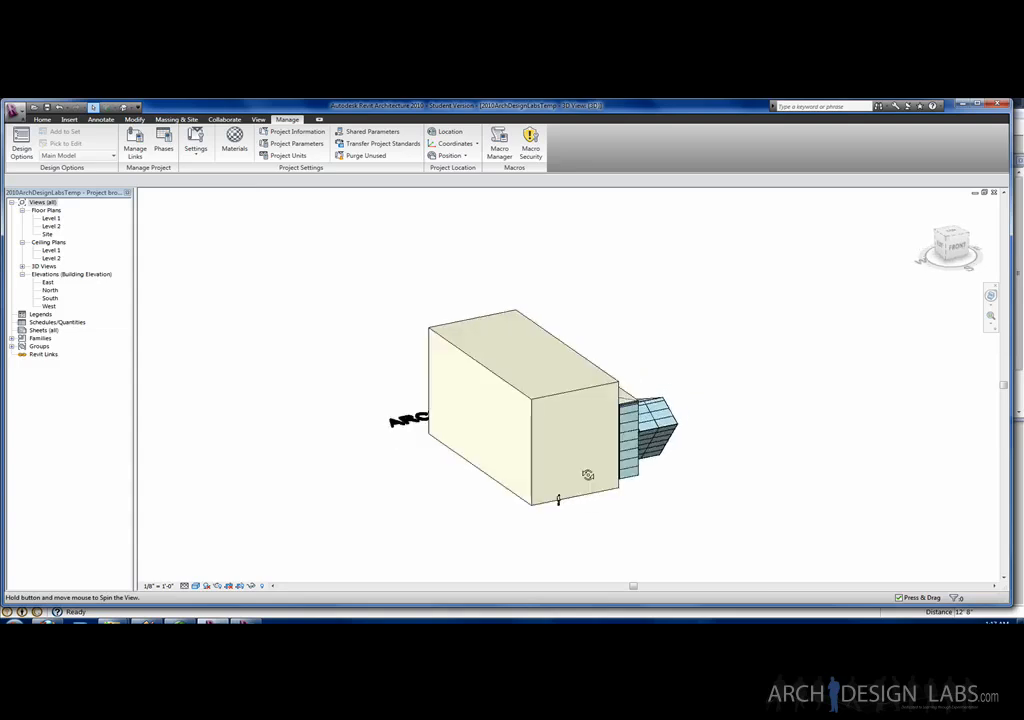
Orbit to the changed mass and run Update to Face on the curtain system
left_click_drag(588, 475, 549, 510)
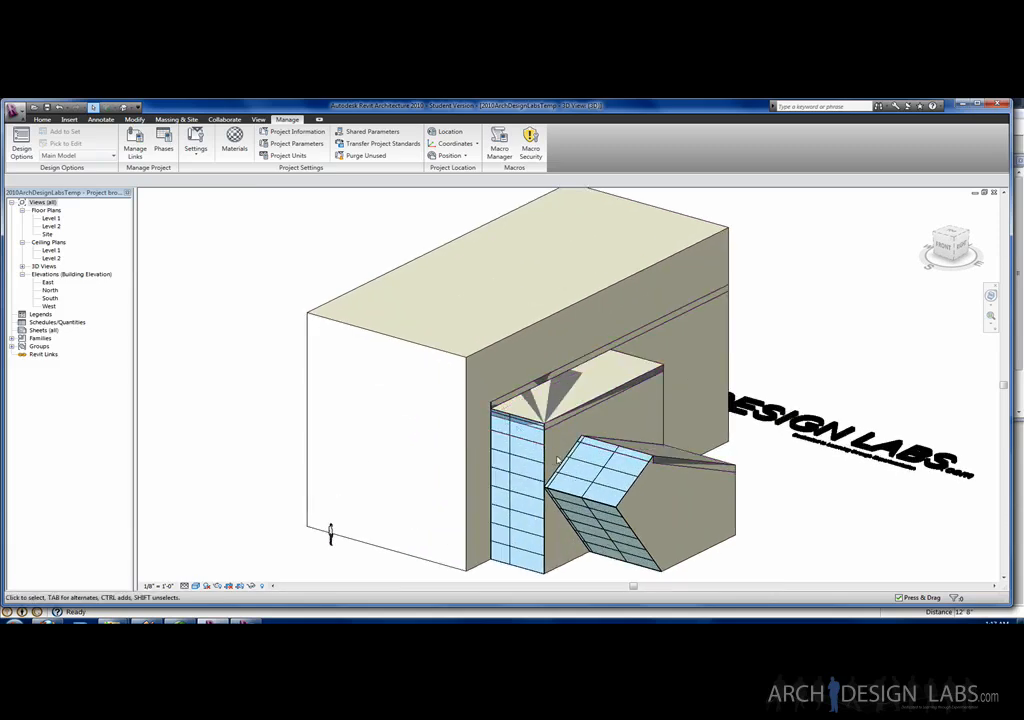
left_click(520, 430)
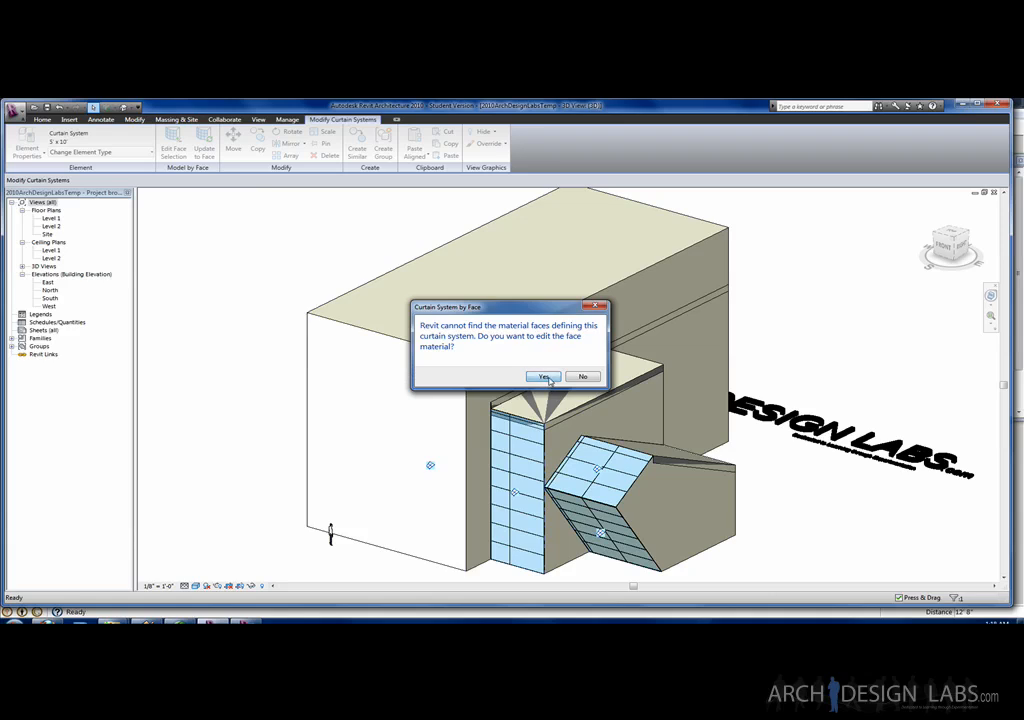
Accept the warning to edit the curtain system's faces
left_click(543, 377)
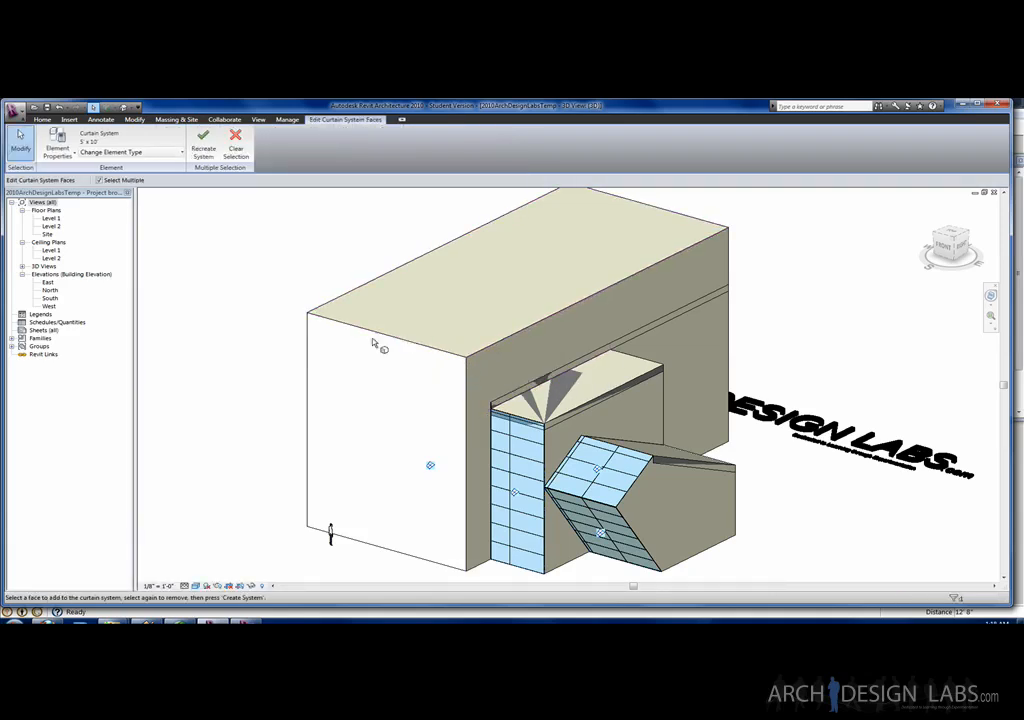
mouse_move(315, 325)
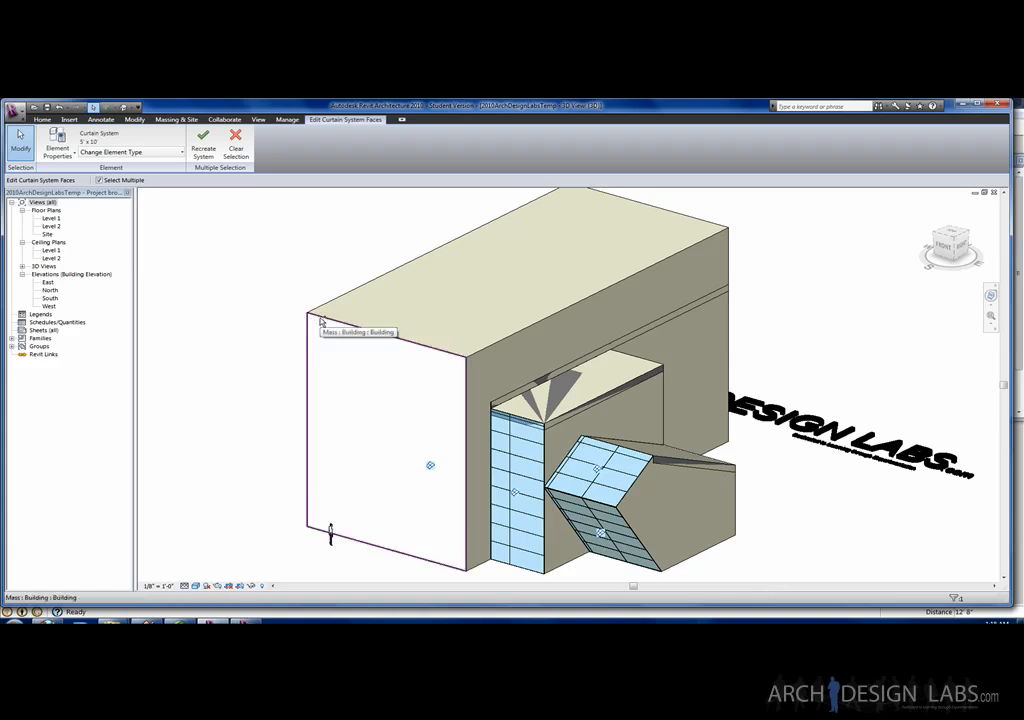
mouse_move(445, 357)
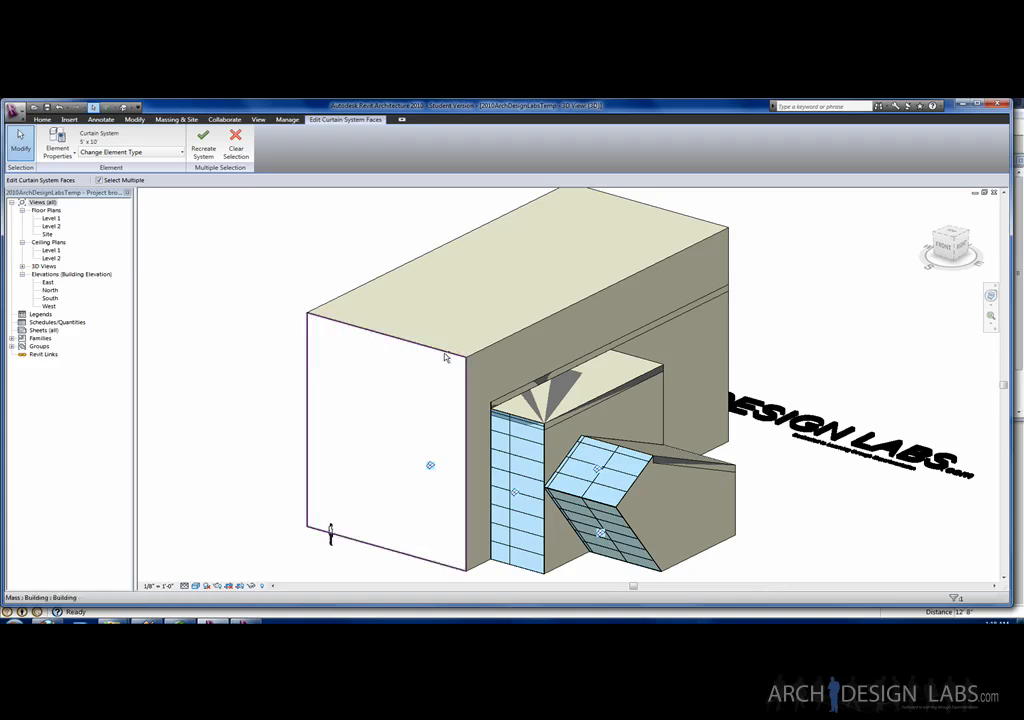
mouse_move(445, 357)
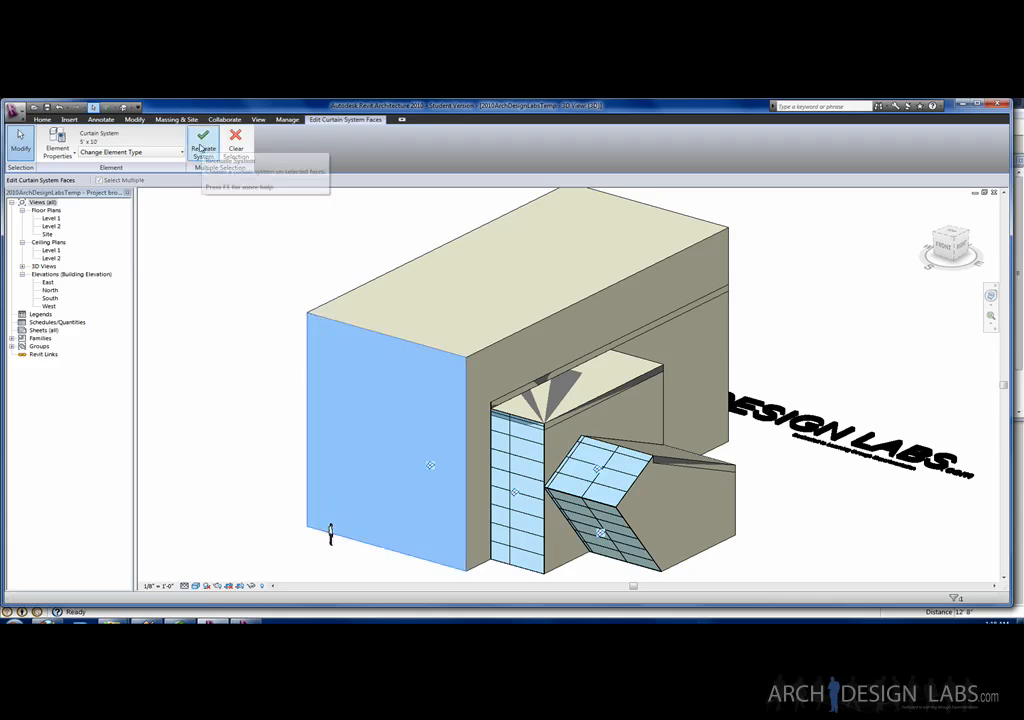
mouse_move(203, 140)
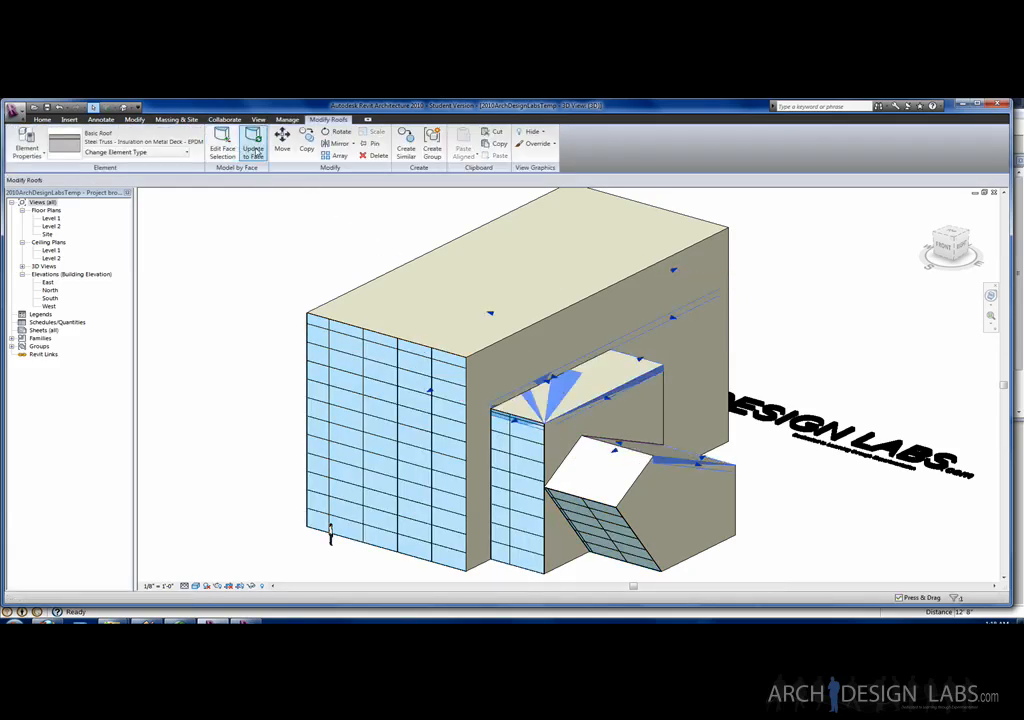
Update the selected roofs to the changed mass and adjust their face selection
left_click(253, 144)
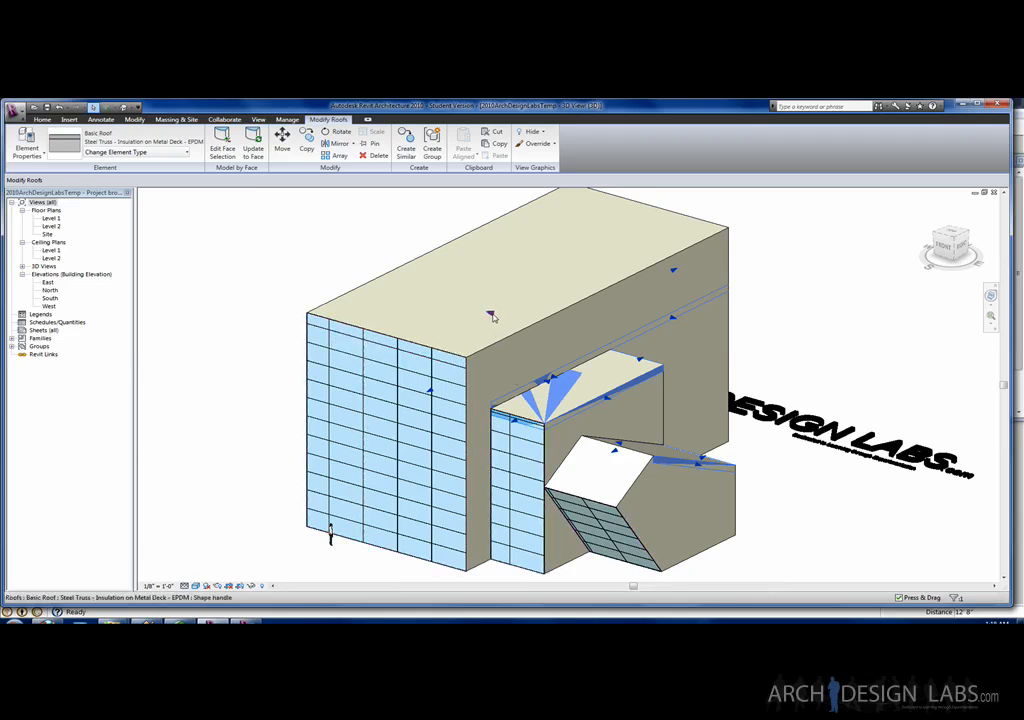
left_click(490, 316)
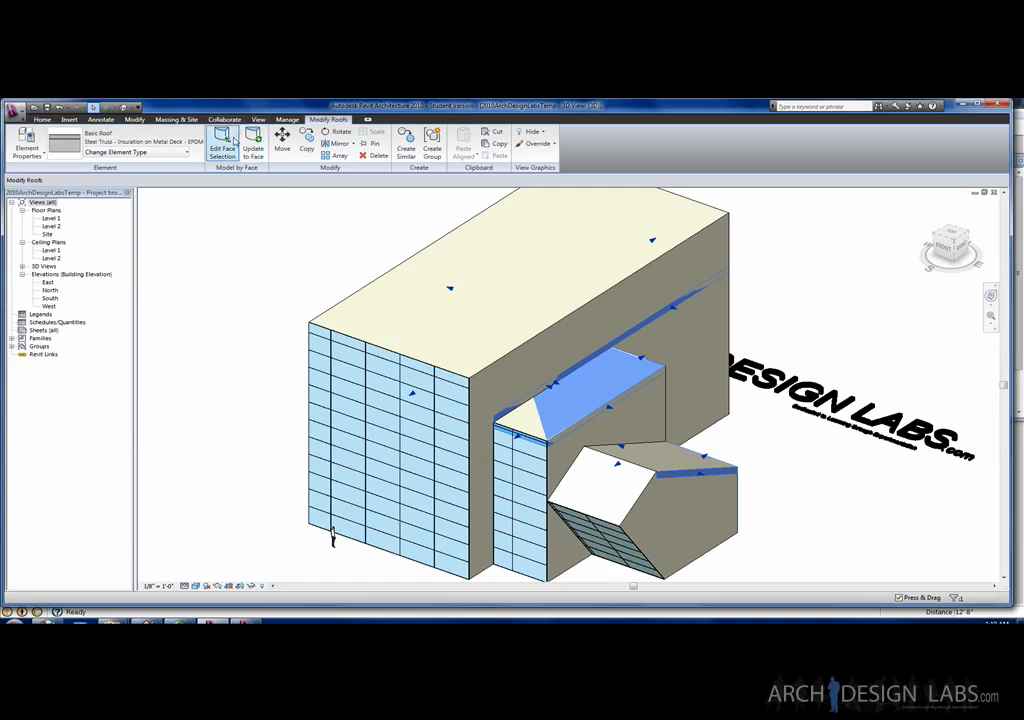
left_click(288, 119)
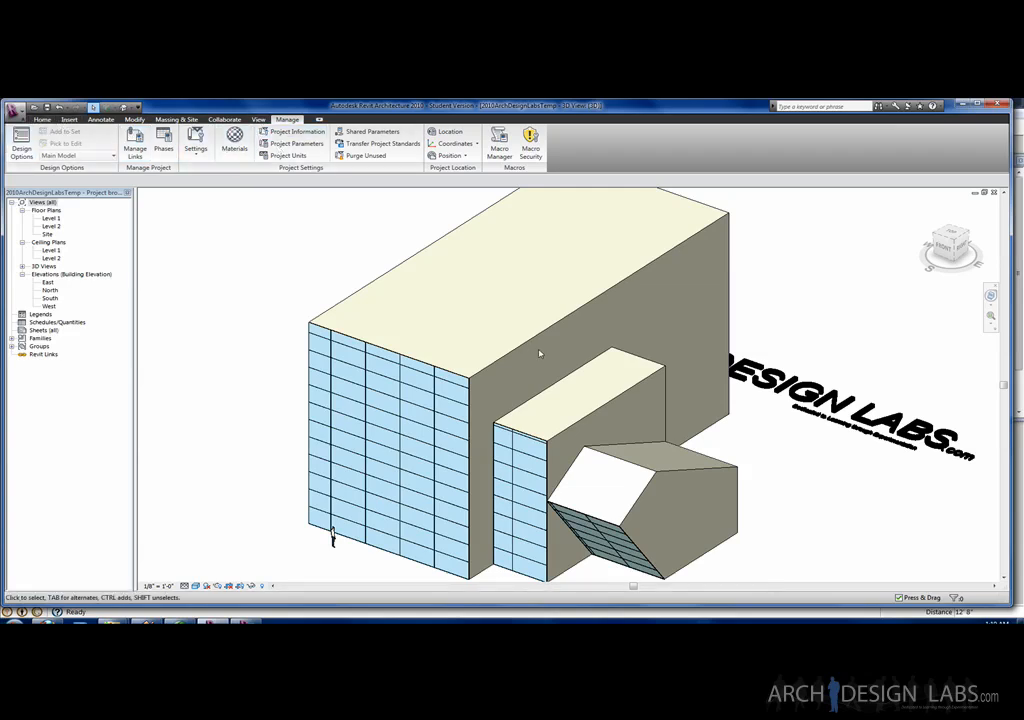
mouse_move(578, 386)
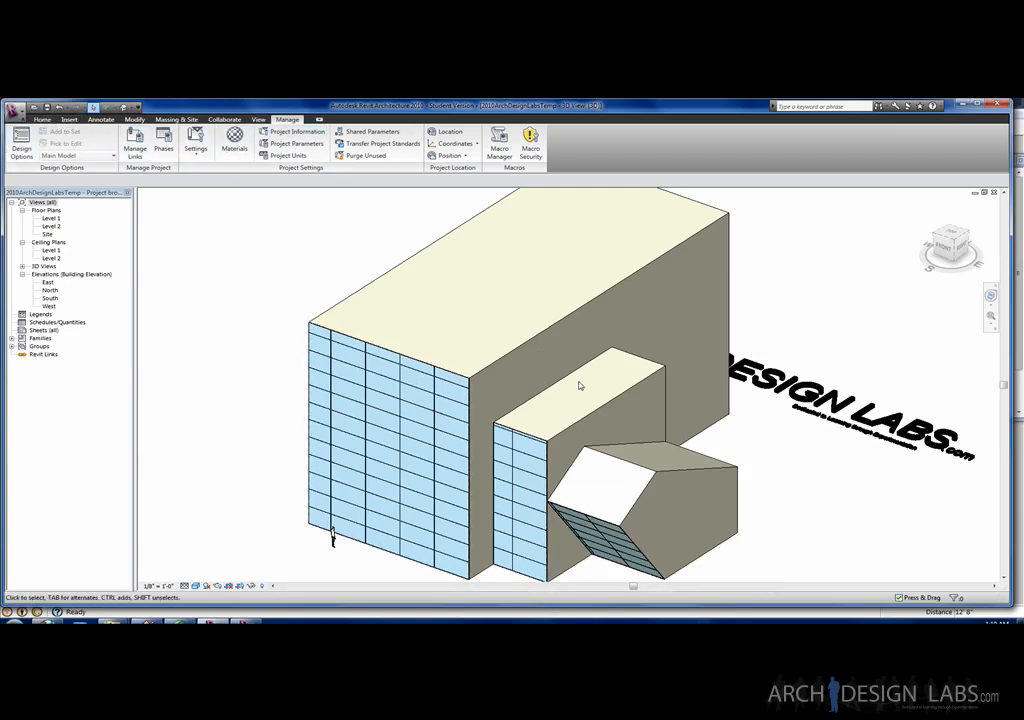
left_click_drag(578, 386, 400, 388)
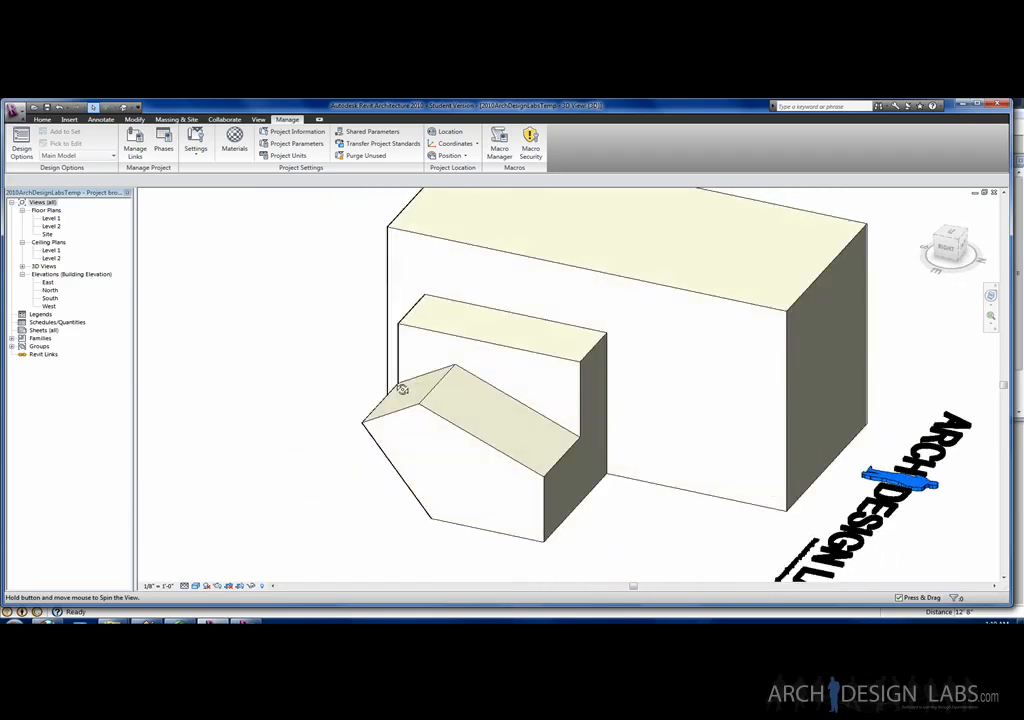
left_click_drag(400, 390, 610, 390)
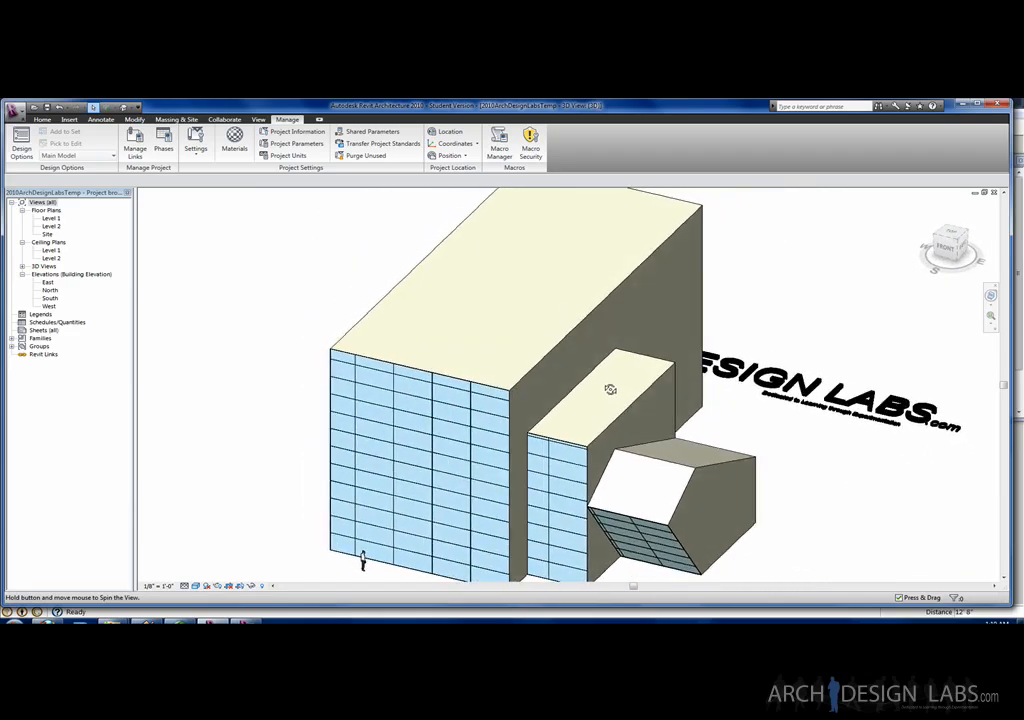
left_click_drag(610, 390, 505, 393)
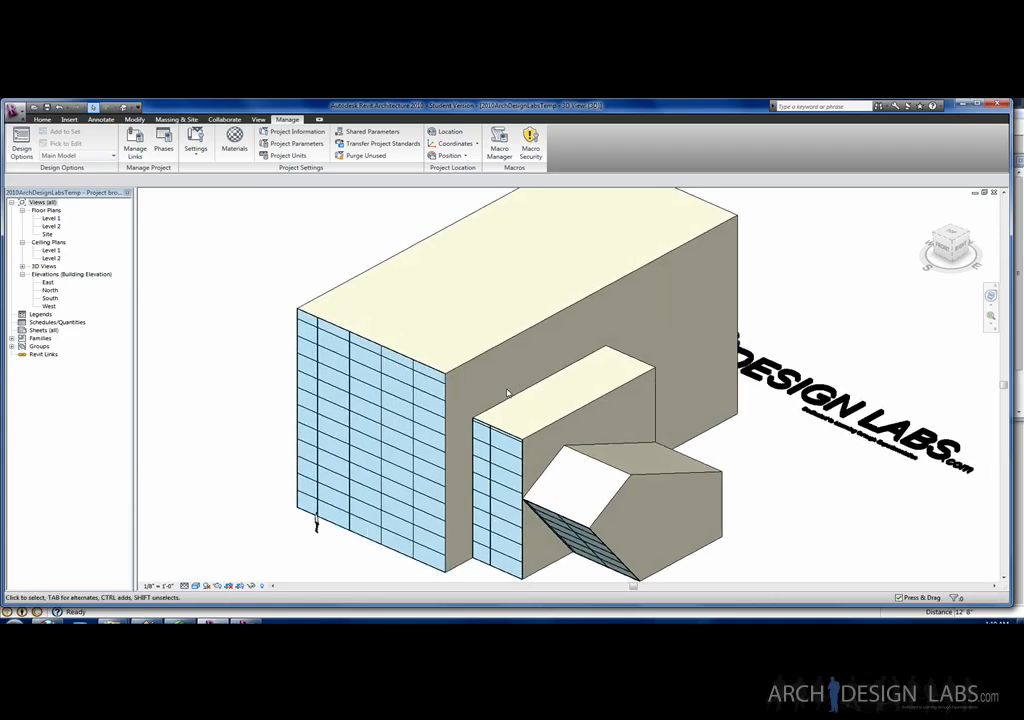